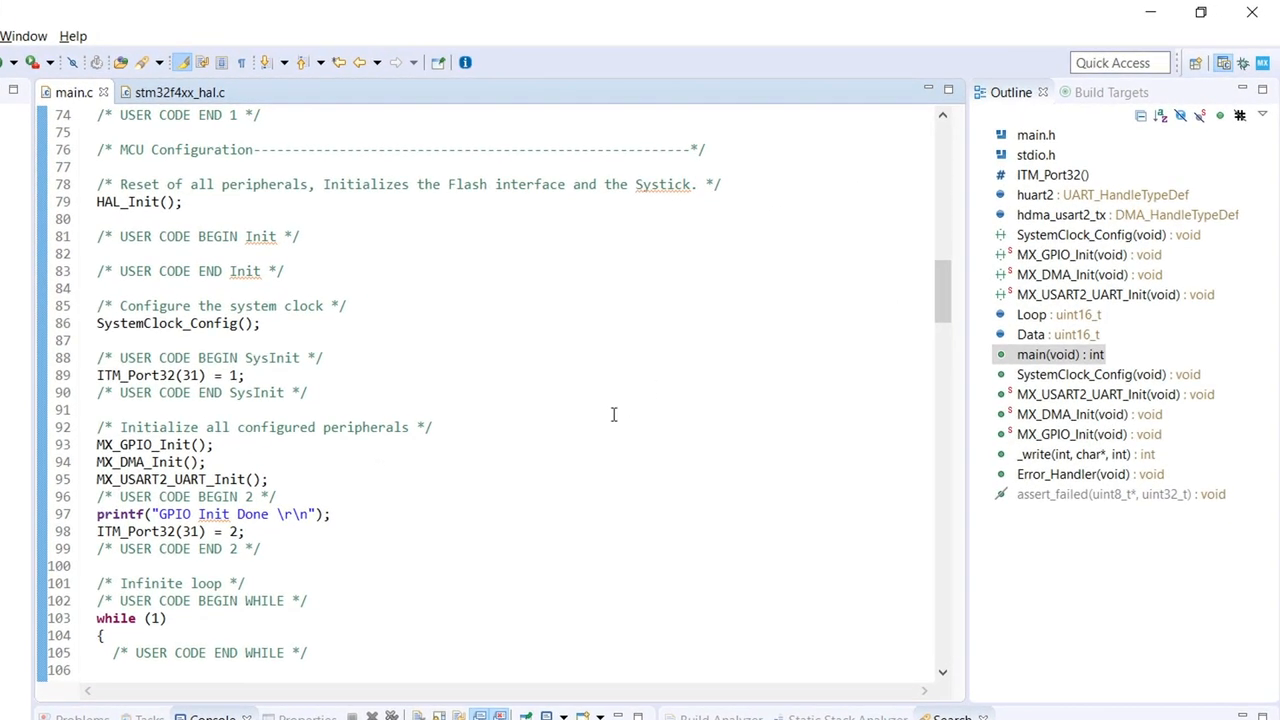
Step: Locate and bring up the project source in the workspace before debugging
scroll(down, 3)
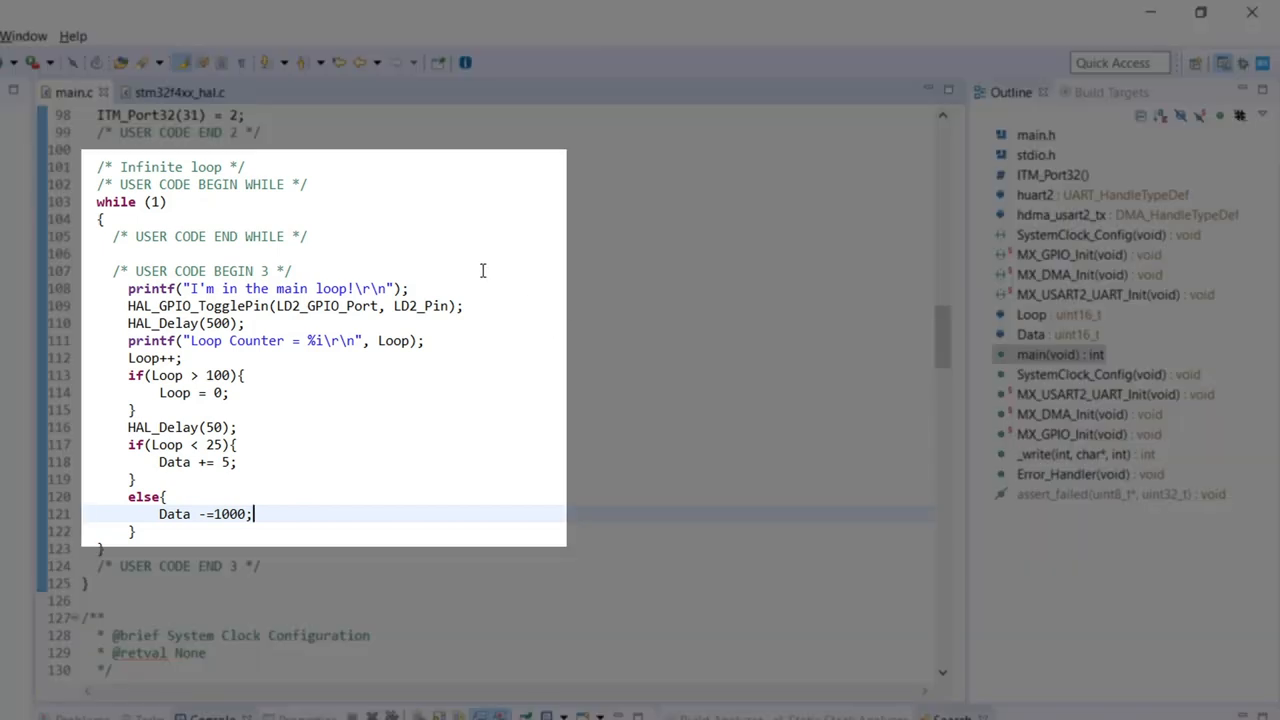
click(296, 272)
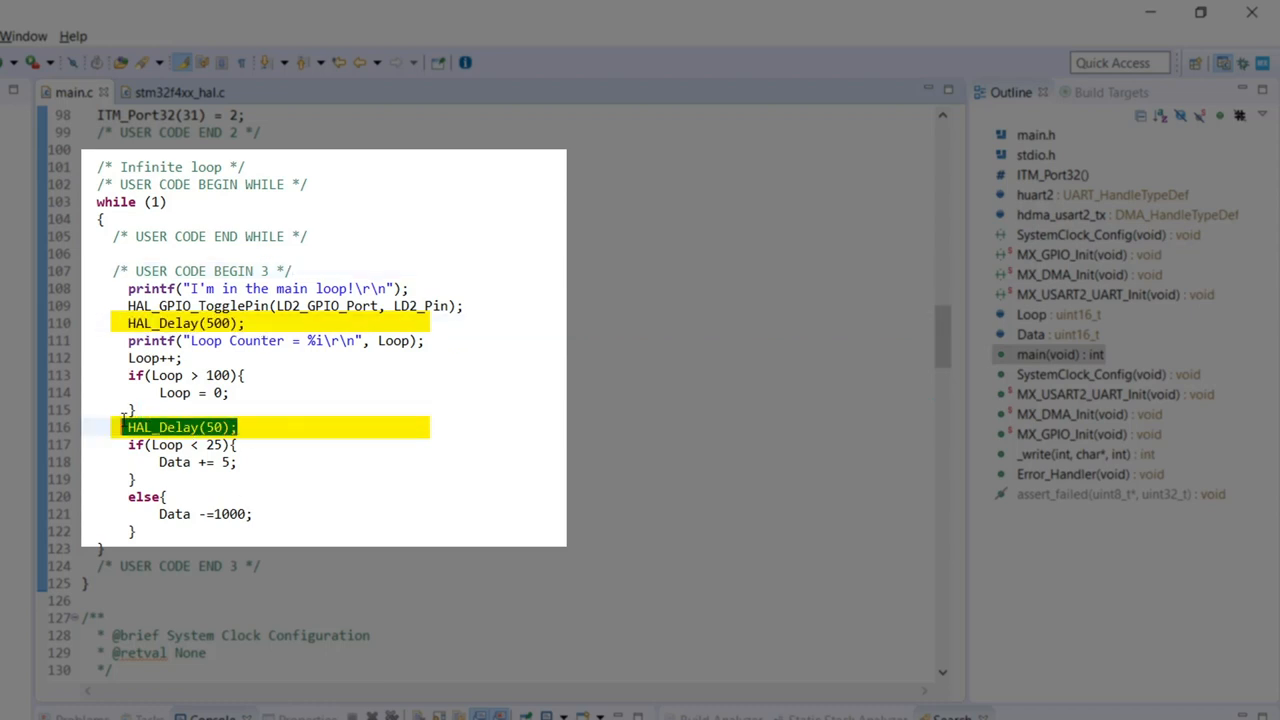
click(448, 444)
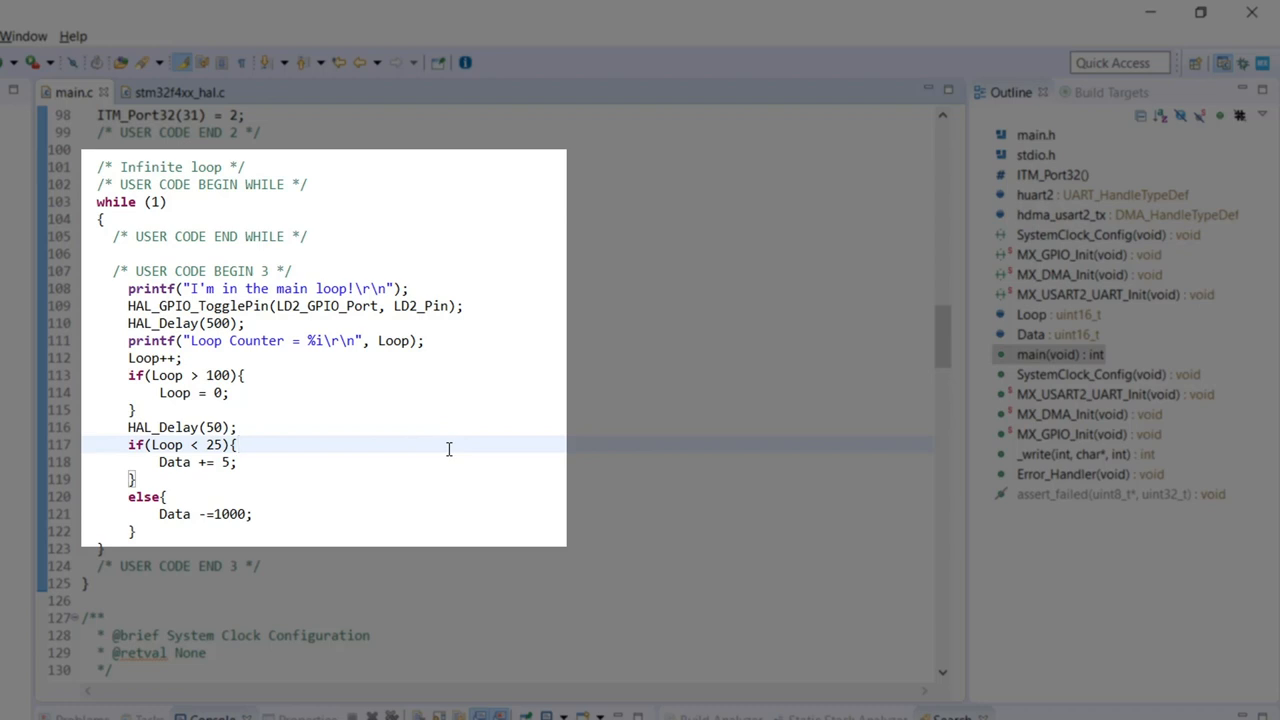
click(236, 444)
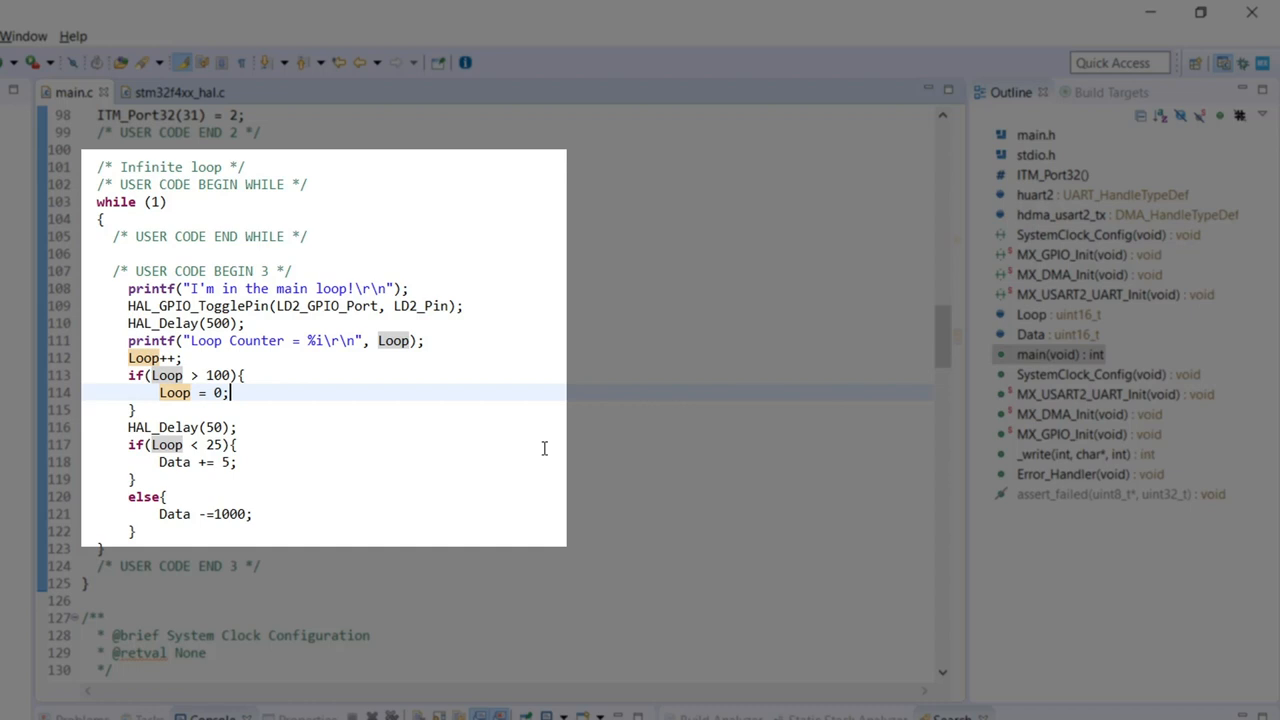
double_click(172, 462)
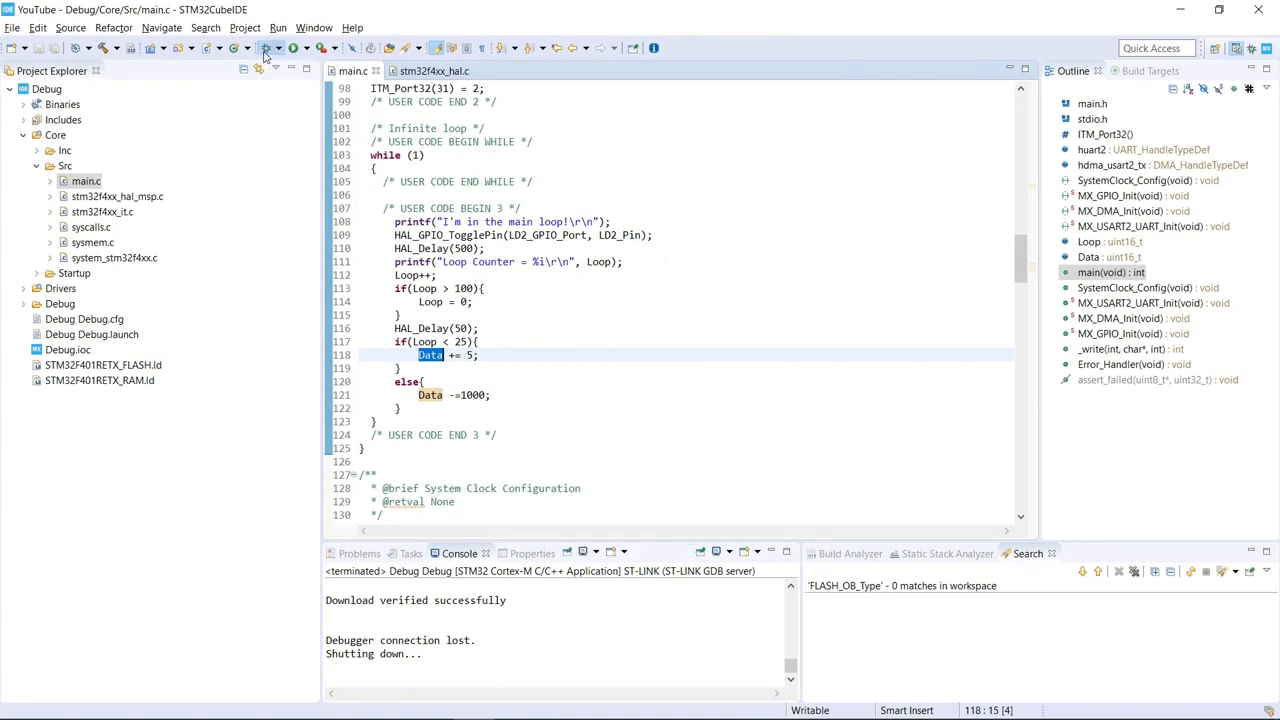
Step: Launch the debug session and show the SWV Data Trace view from Window > Show View
click(264, 56)
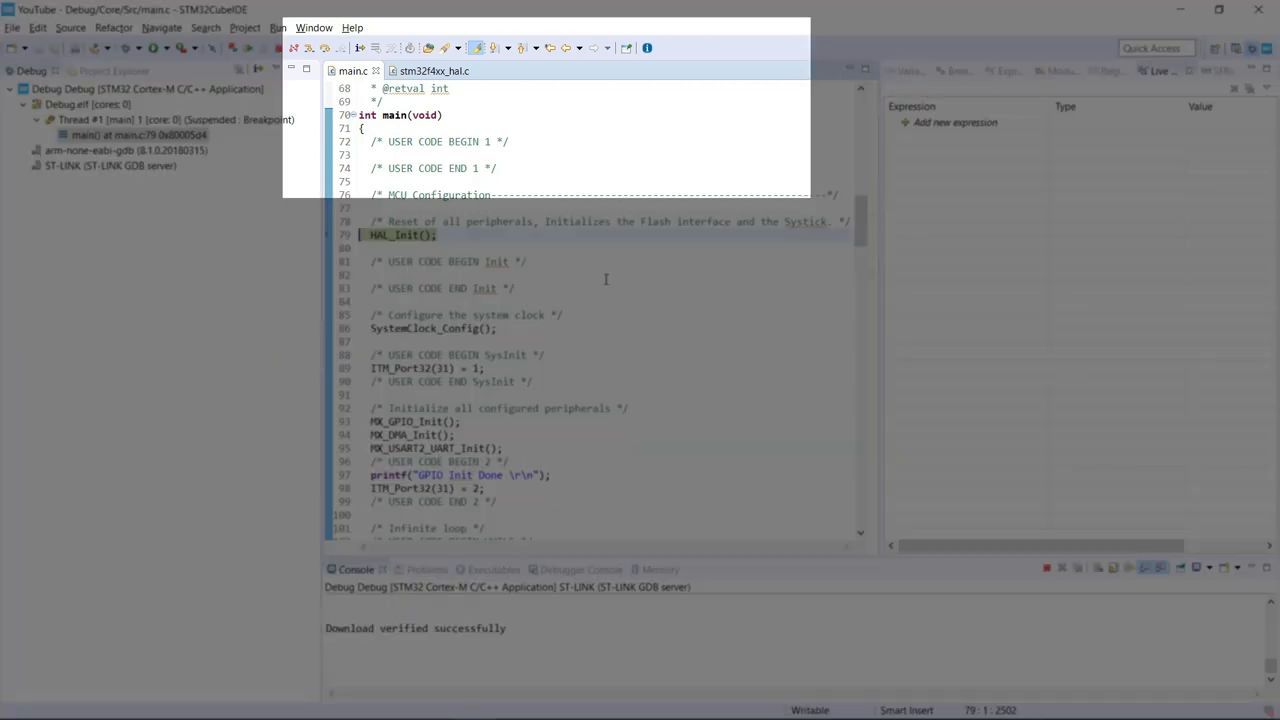
click(314, 28)
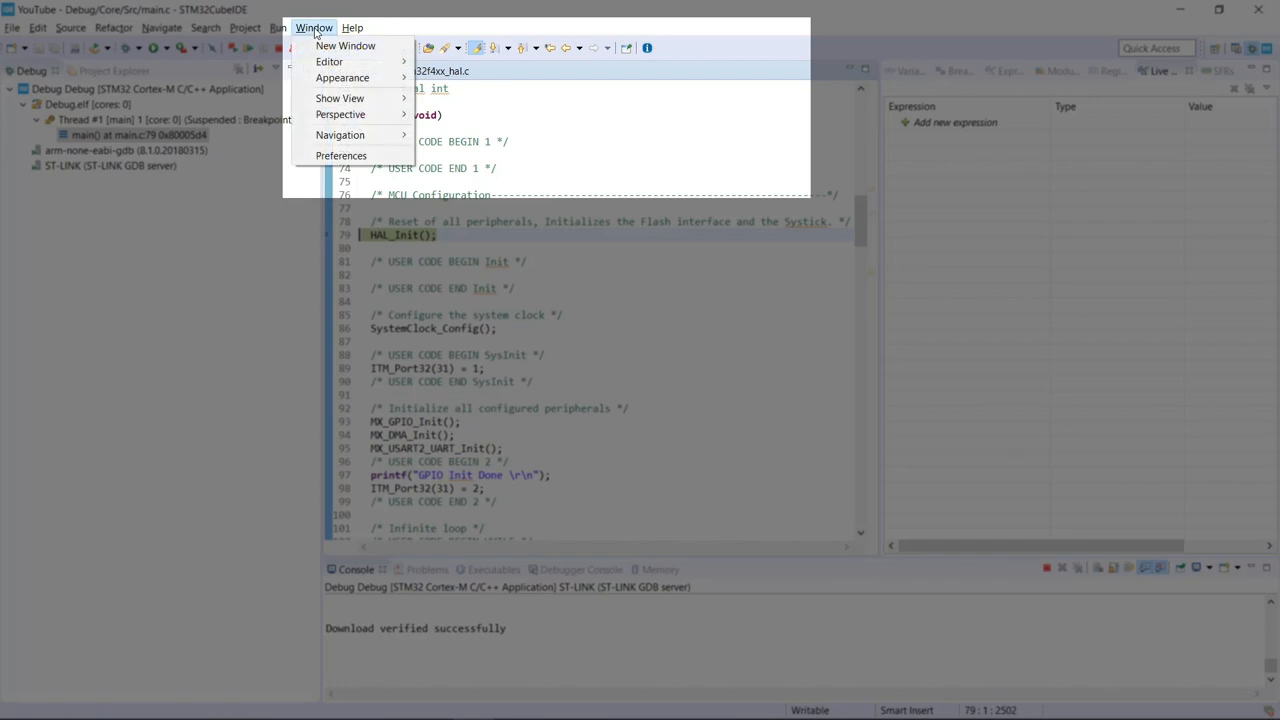
click(340, 98)
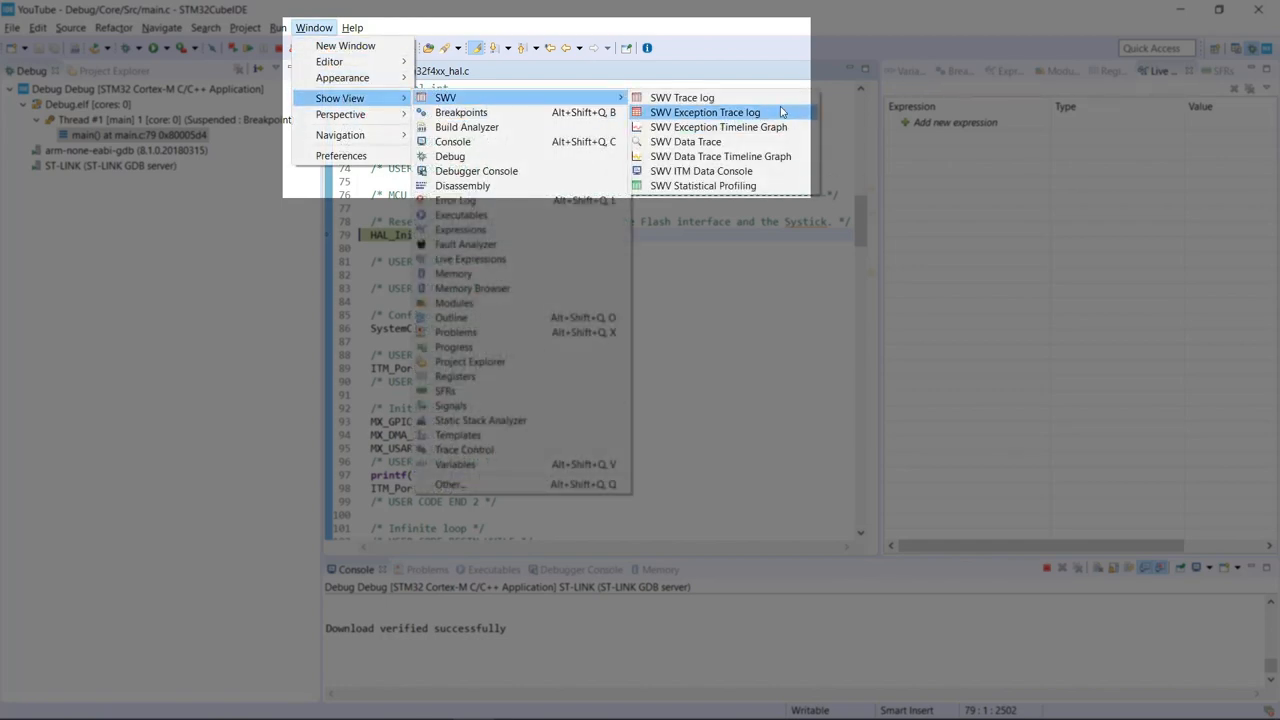
mouse_move(704, 186)
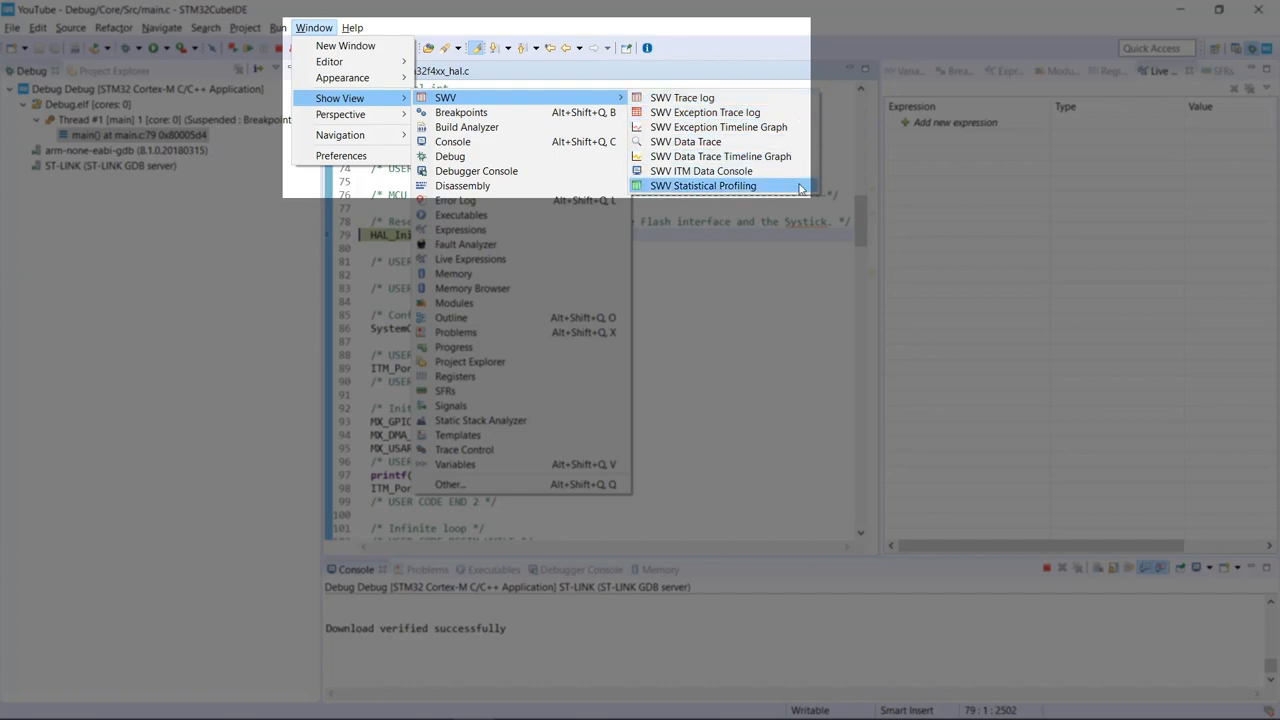
mouse_move(684, 140)
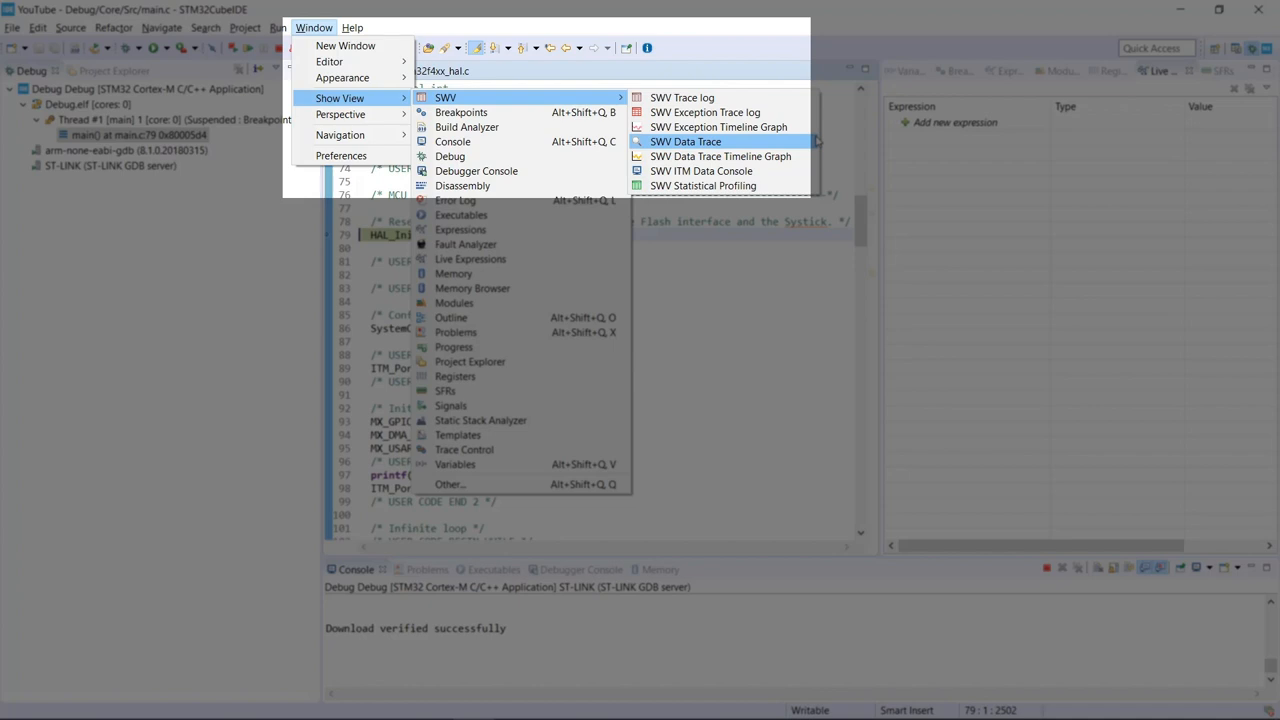
click(684, 140)
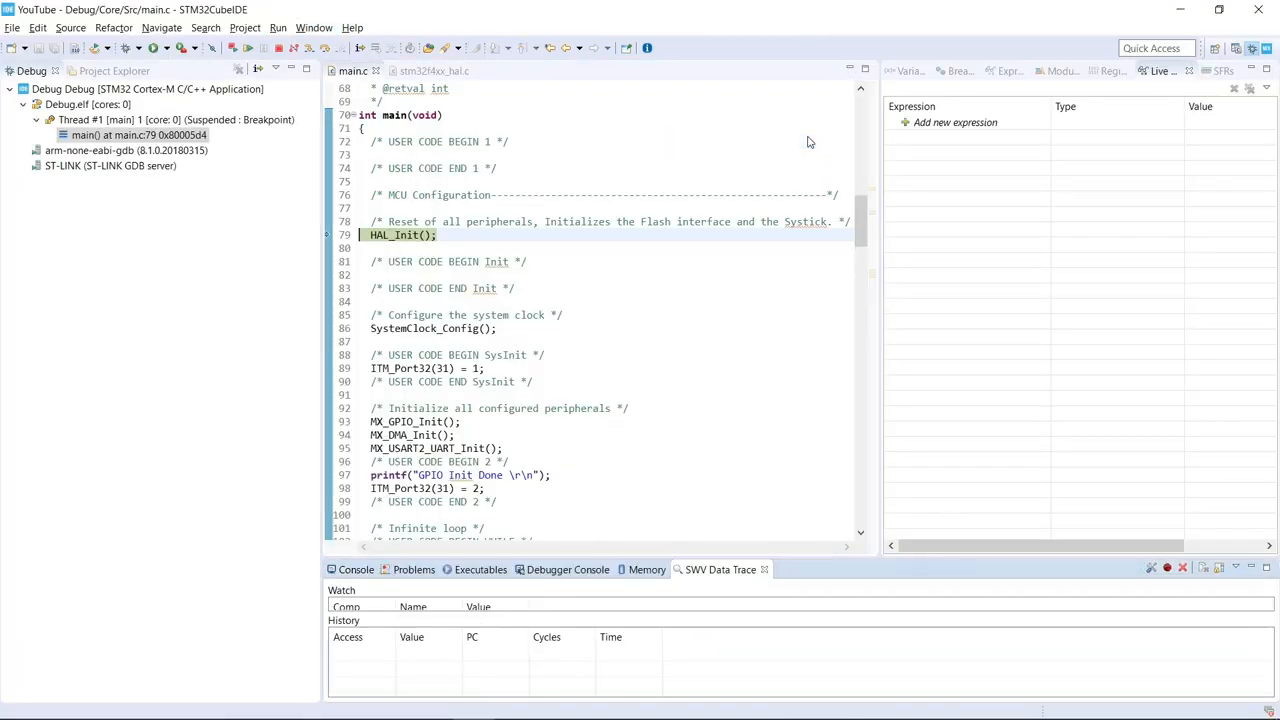
mouse_move(786, 566)
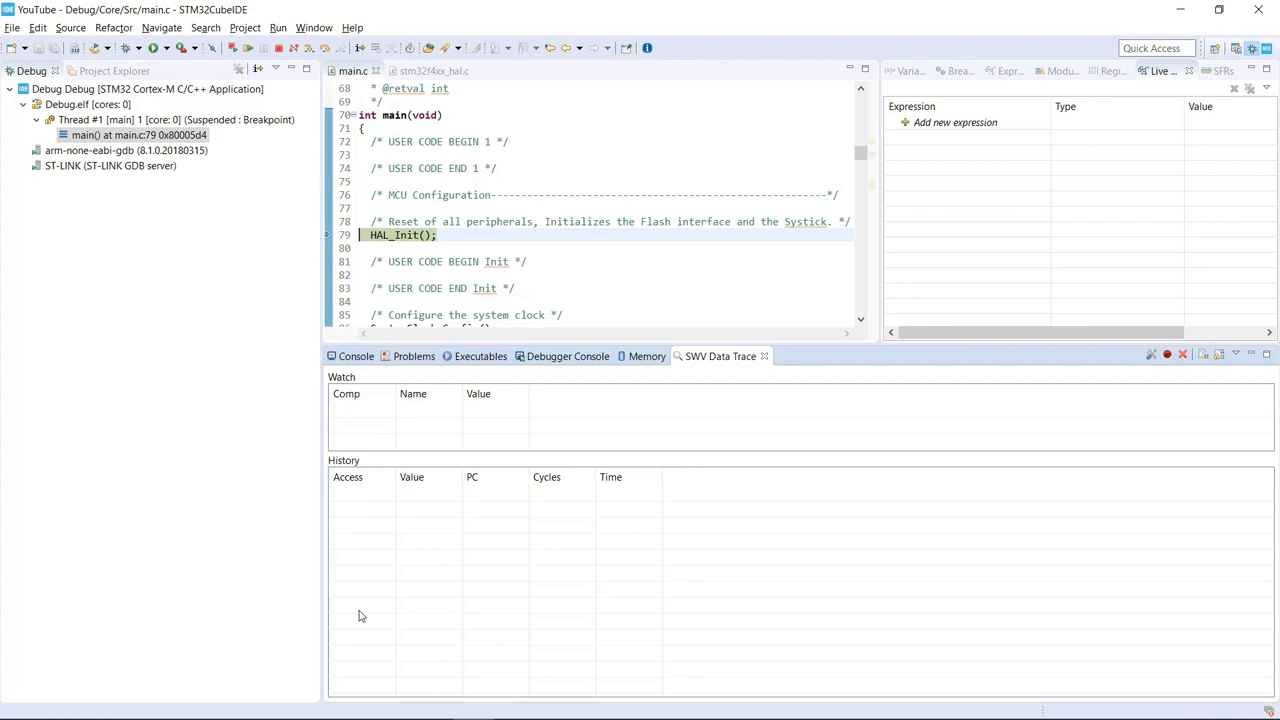
mouse_move(1150, 368)
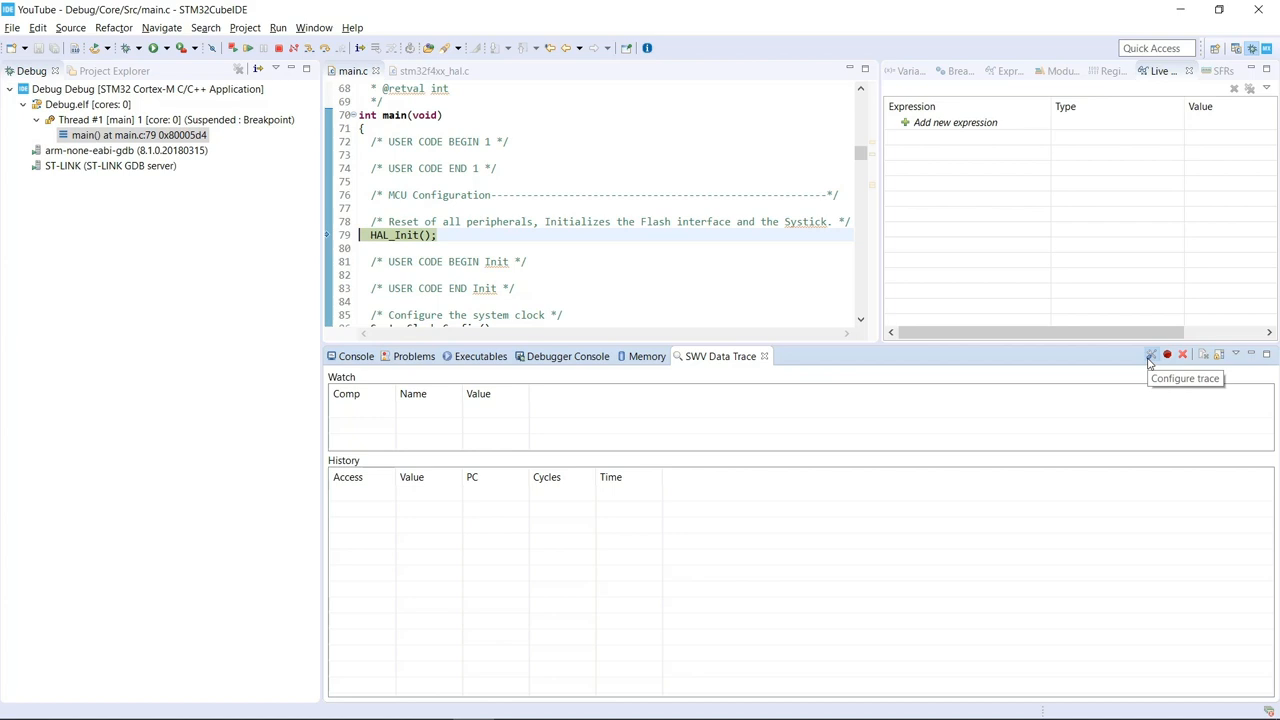
Step: Trace writes to Loop (Comparator 0) and Data (Comparator 1) with timestamps, then confirm
click(1150, 354)
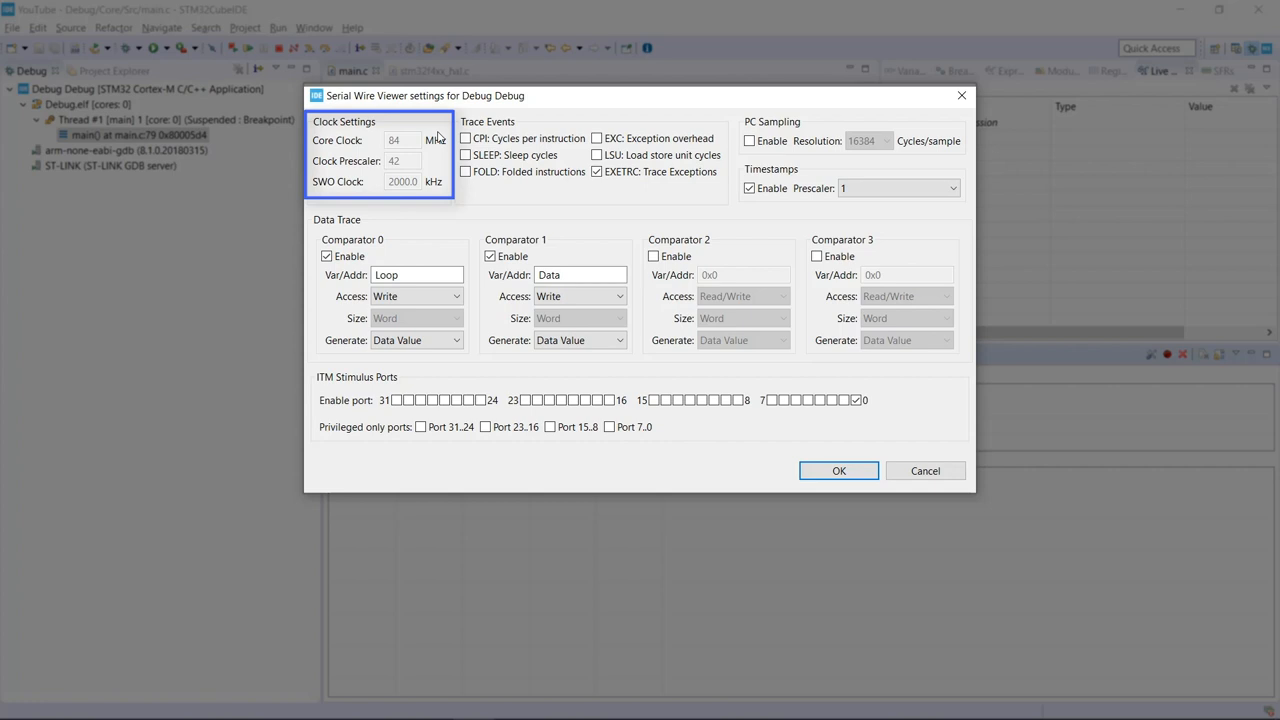
mouse_move(408, 120)
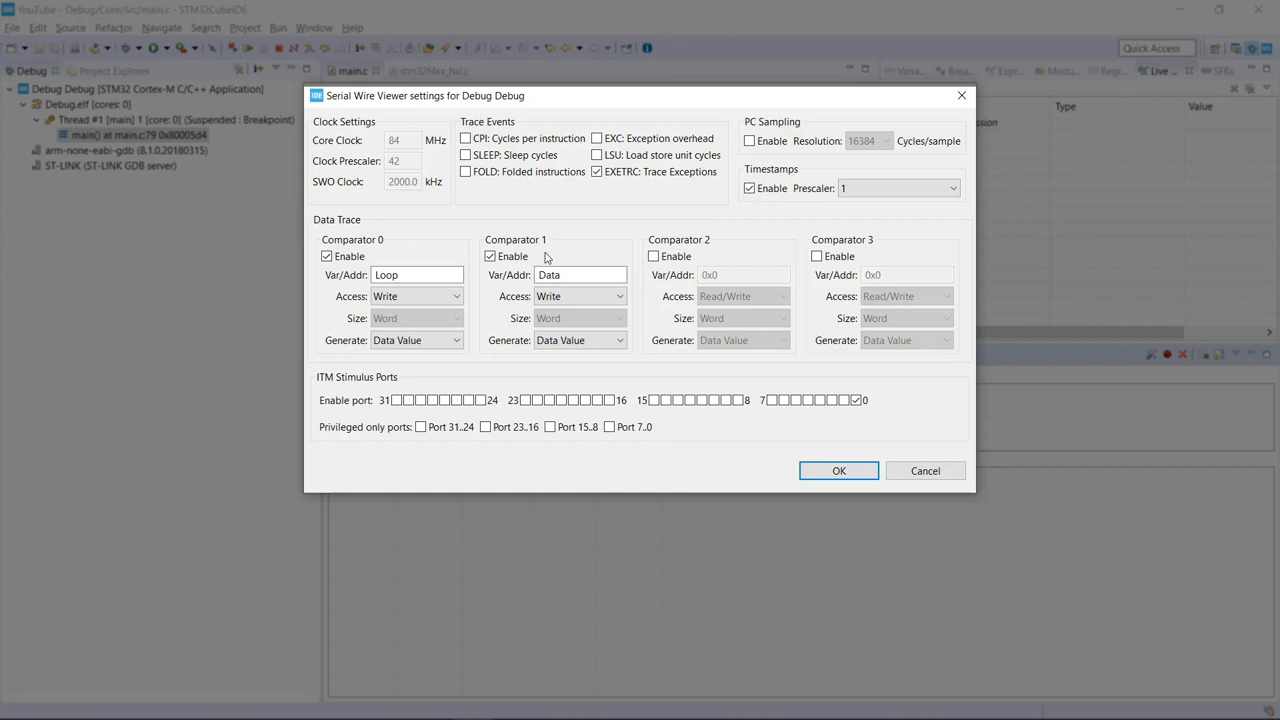
click(580, 276)
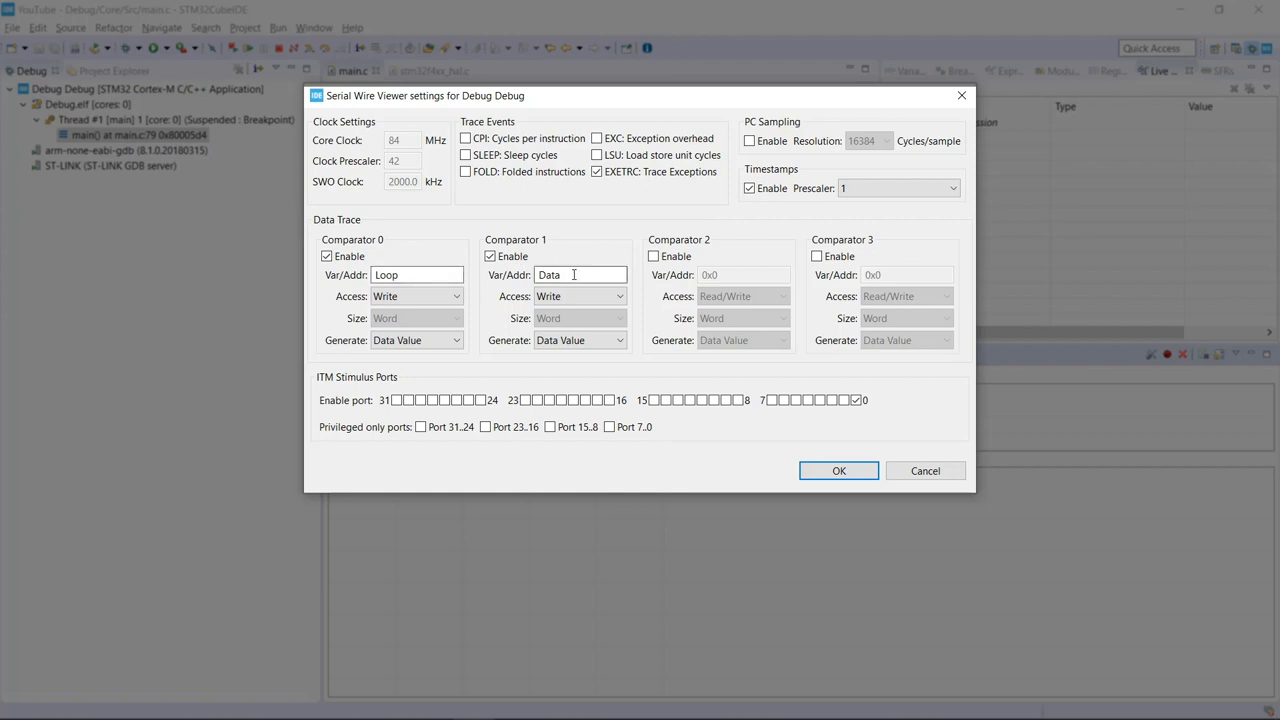
mouse_move(430, 296)
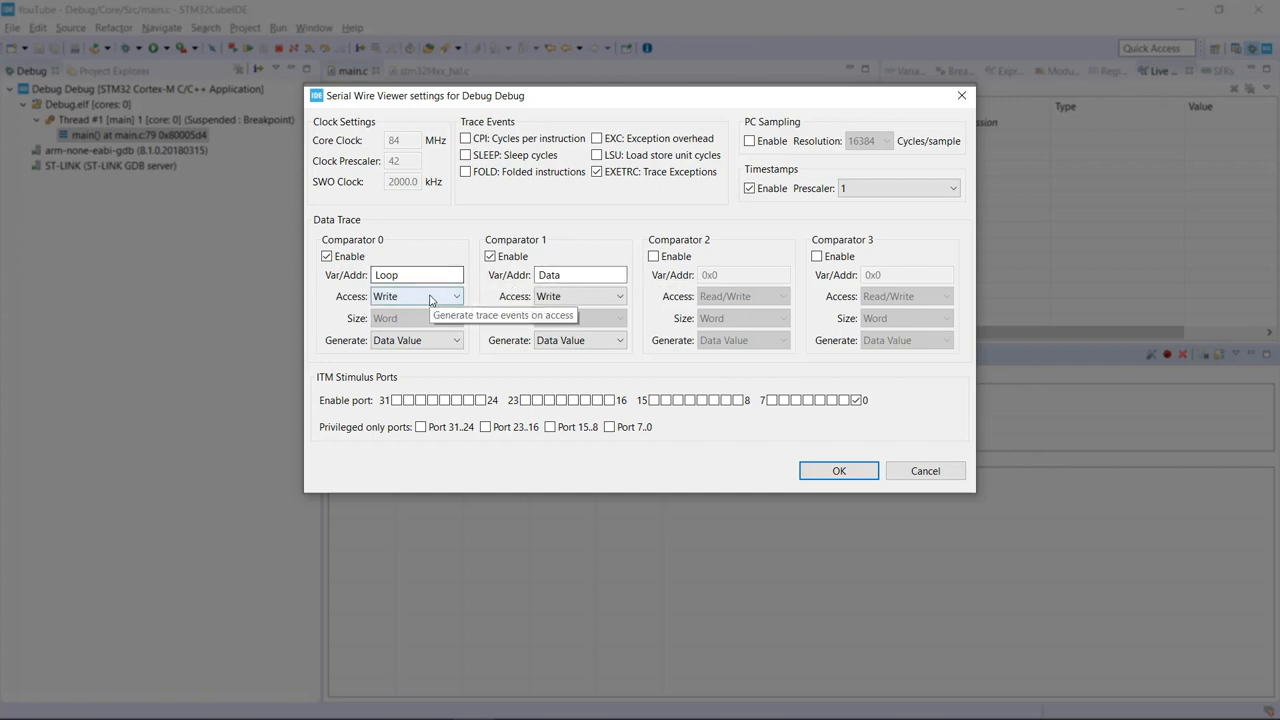
click(456, 296)
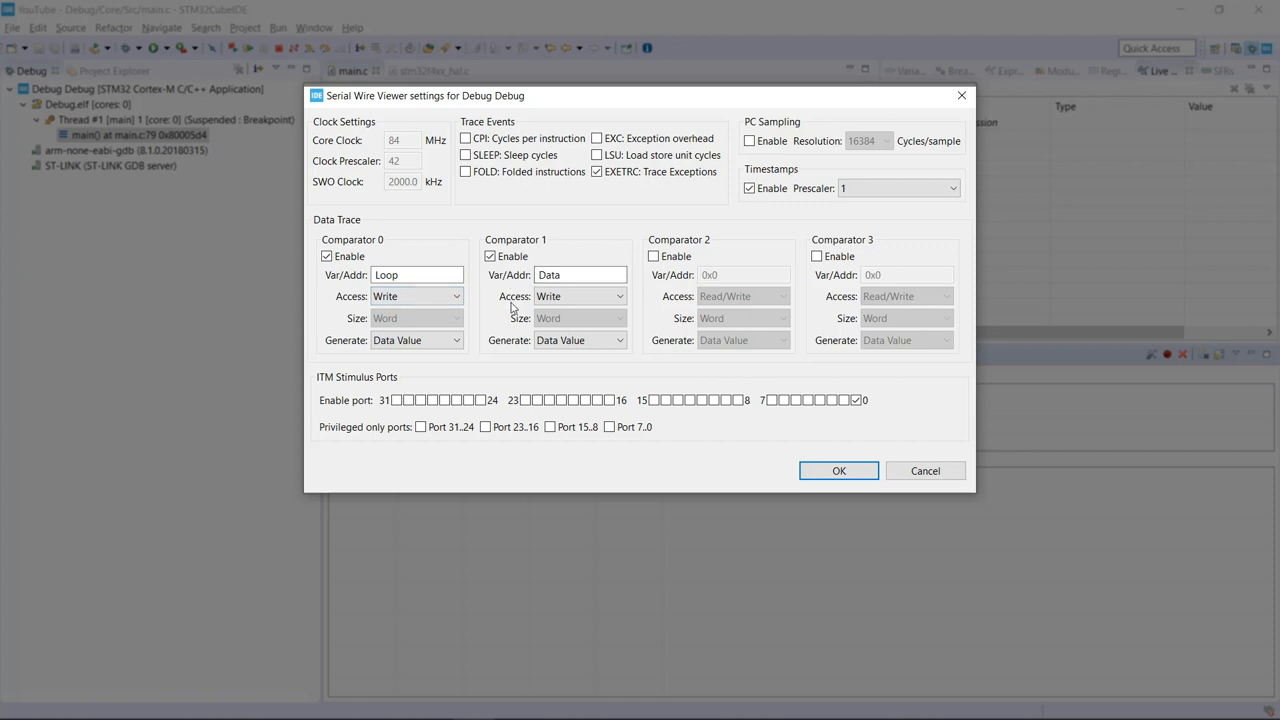
mouse_move(474, 280)
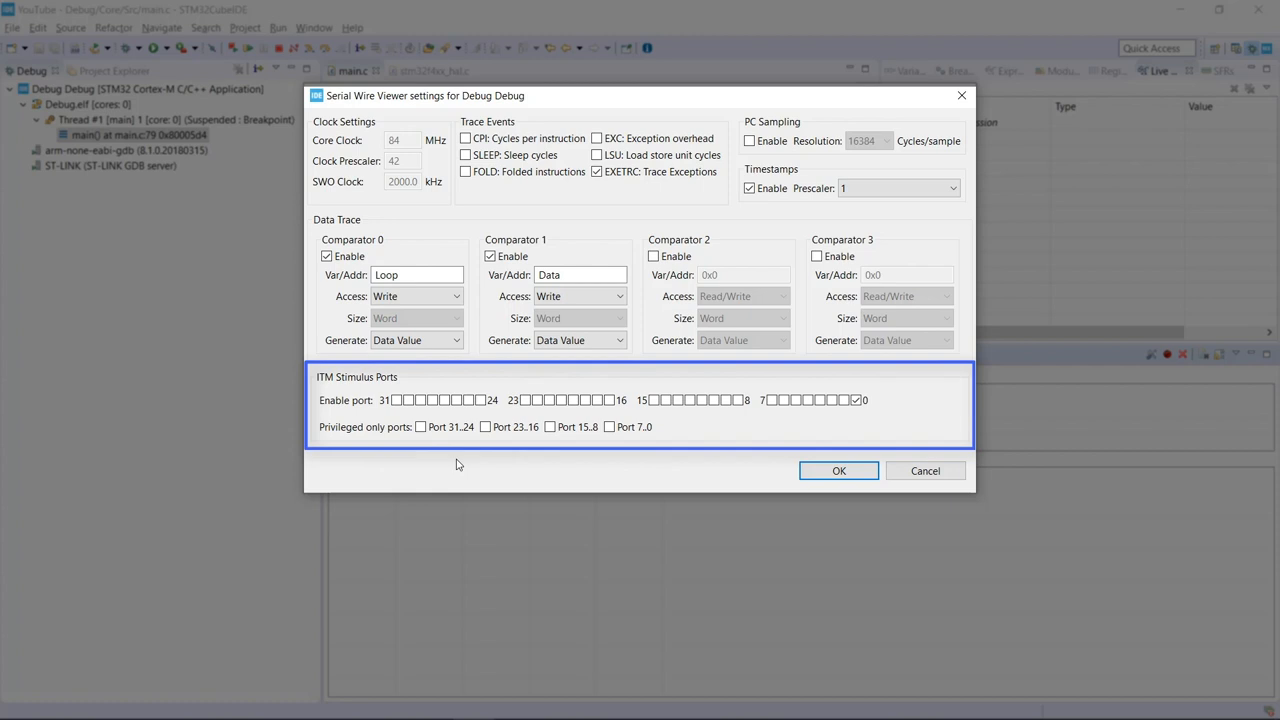
mouse_move(872, 416)
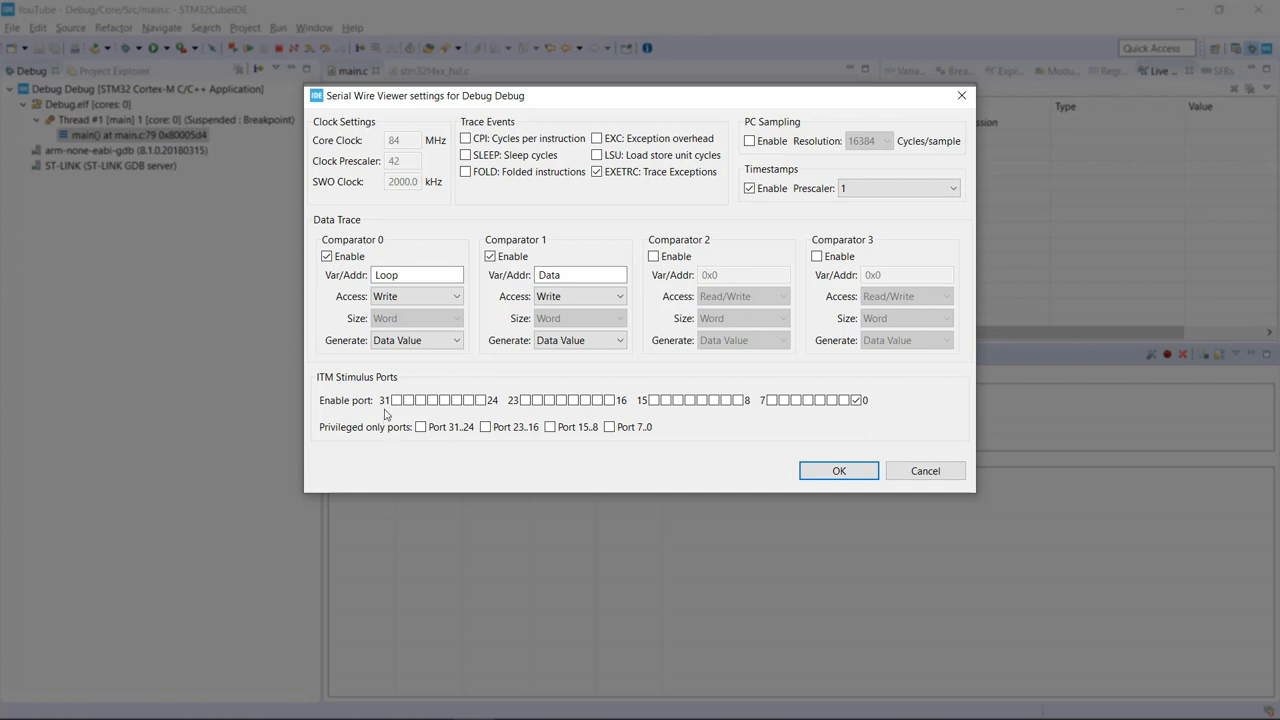
mouse_move(880, 432)
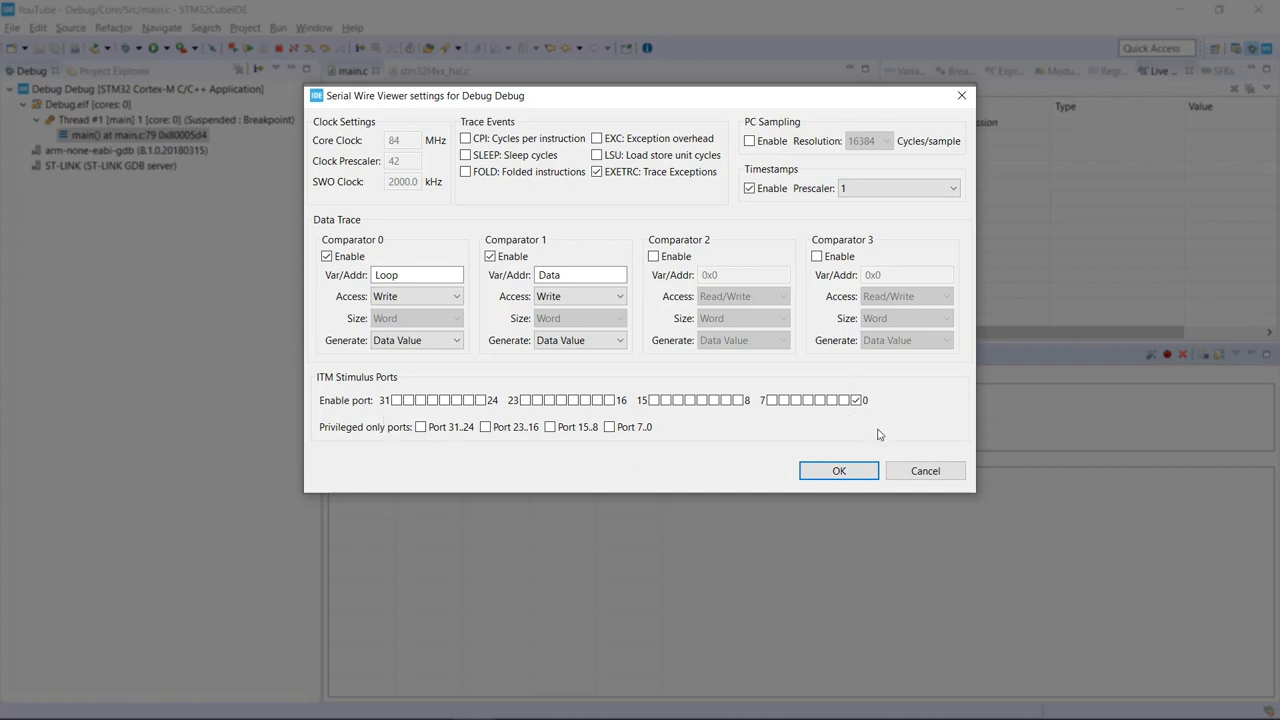
mouse_move(868, 448)
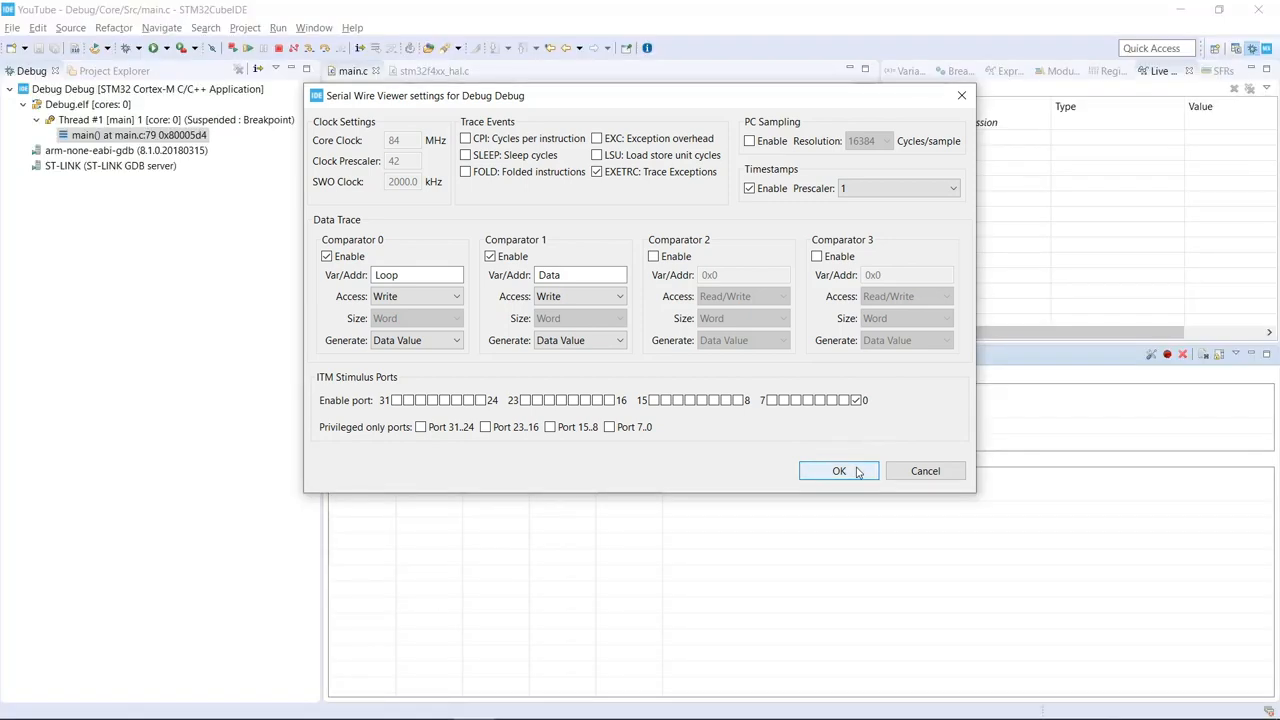
click(840, 470)
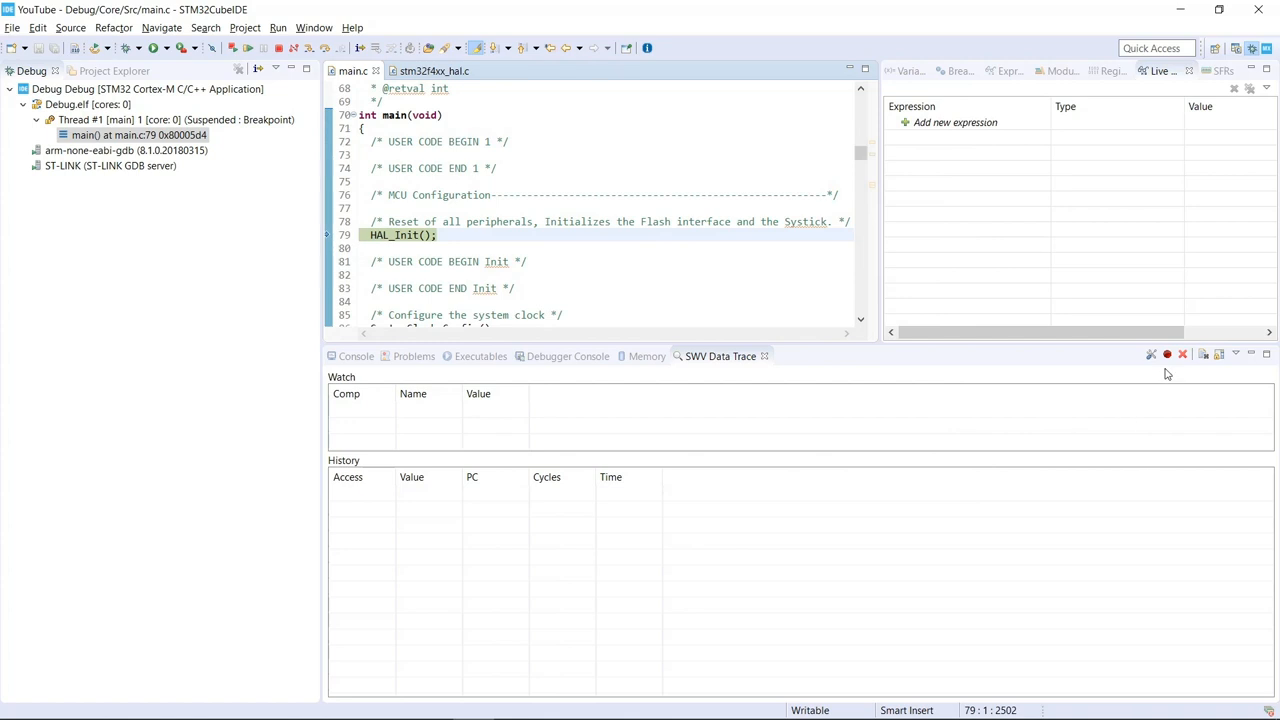
mouse_move(1168, 356)
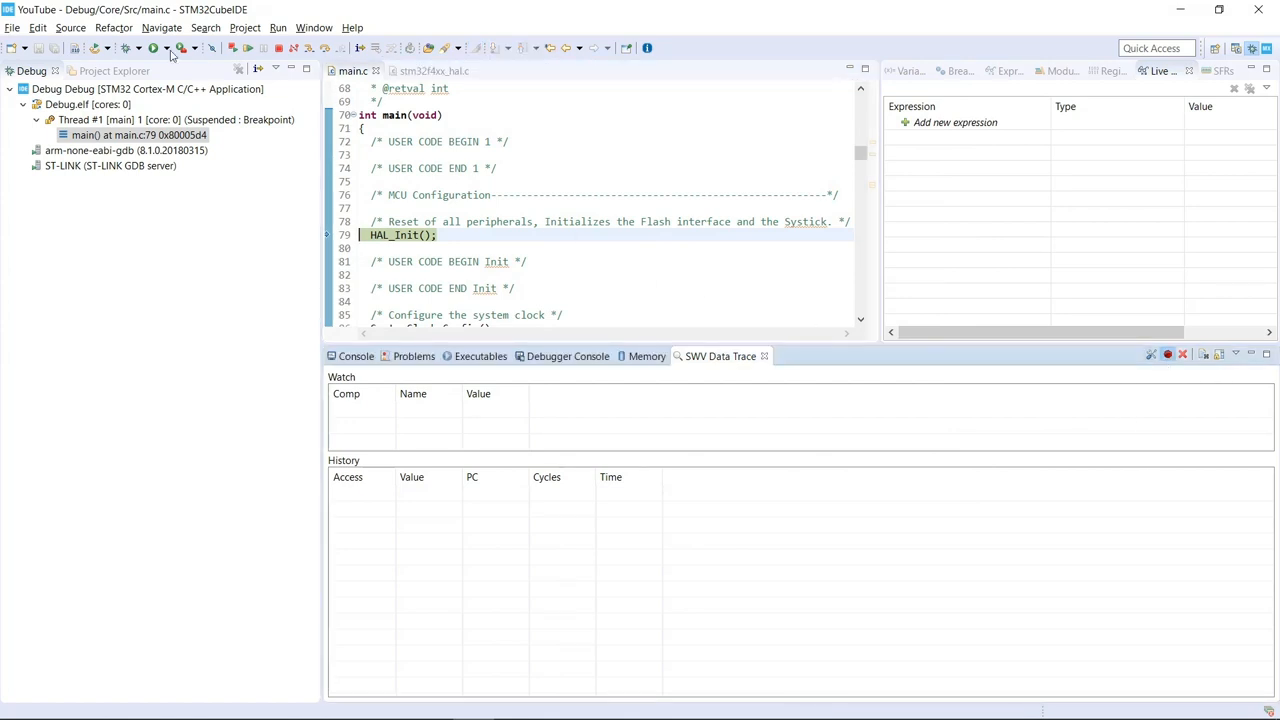
mouse_move(256, 56)
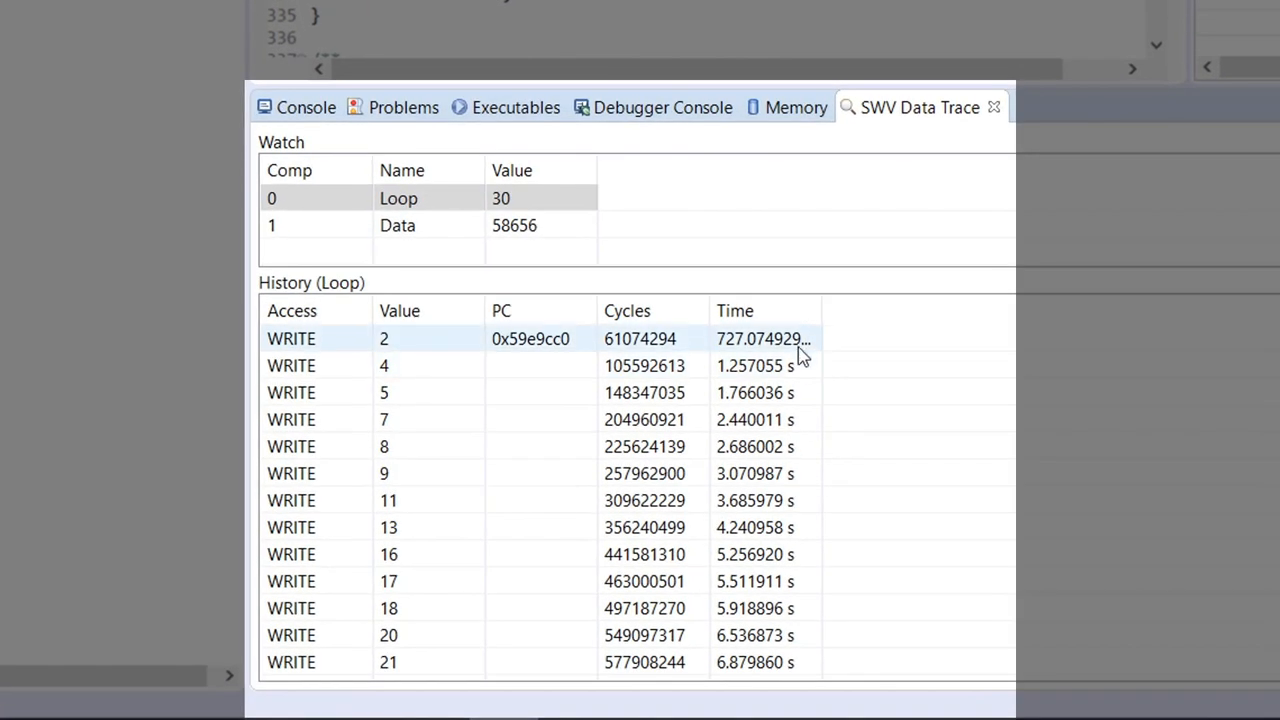
mouse_move(816, 360)
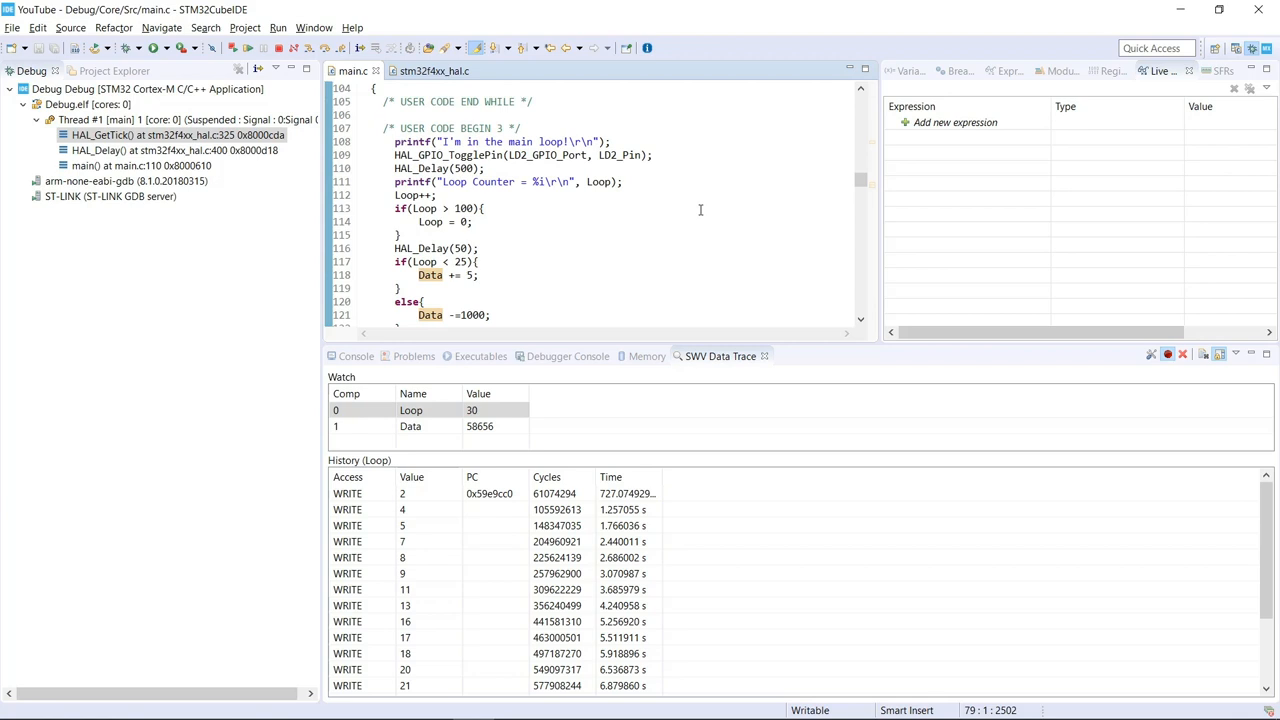
Step: Run with tracing until the watch reads Loop 30 and Data 58656 with Loop's write history
double_click(420, 168)
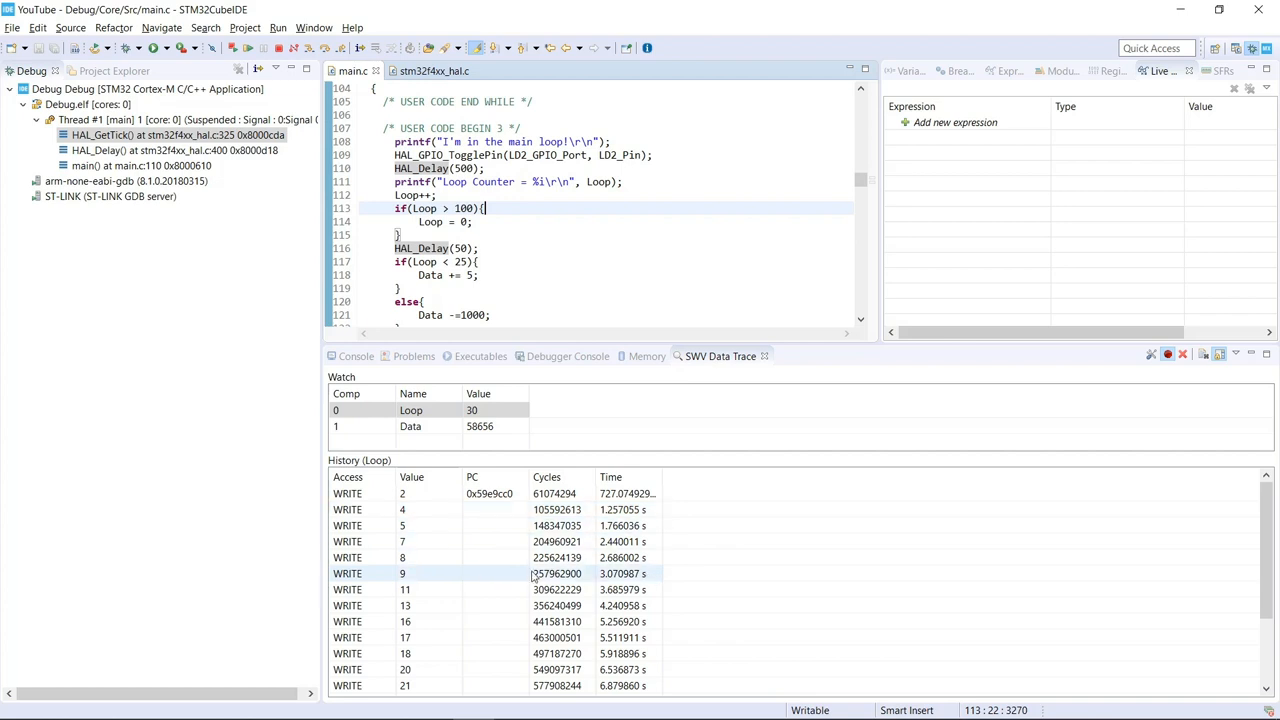
mouse_move(710, 580)
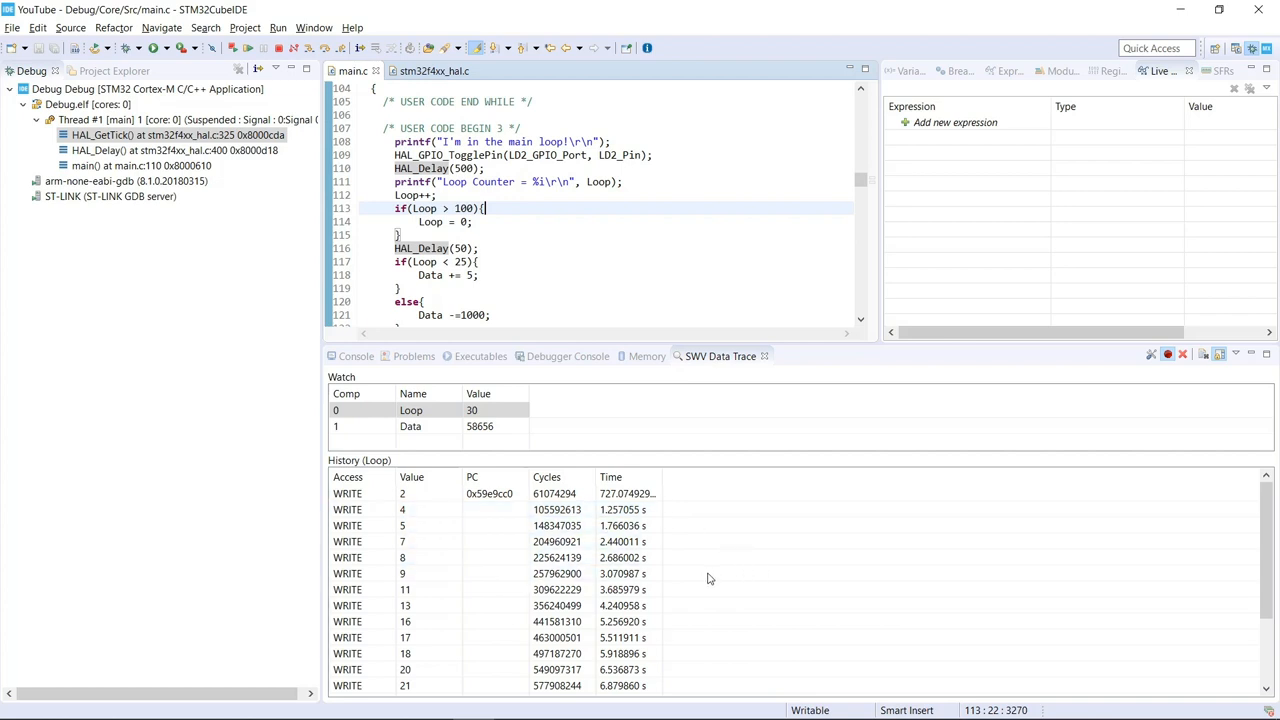
click(412, 410)
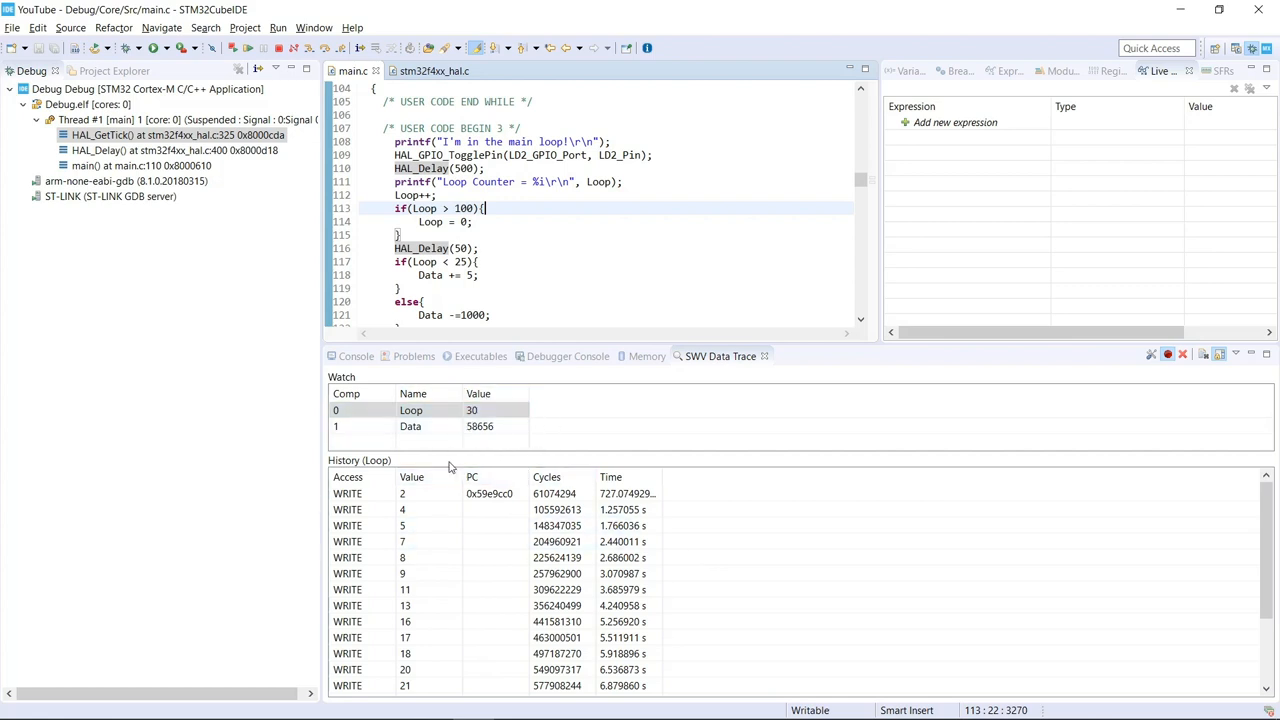
mouse_move(448, 452)
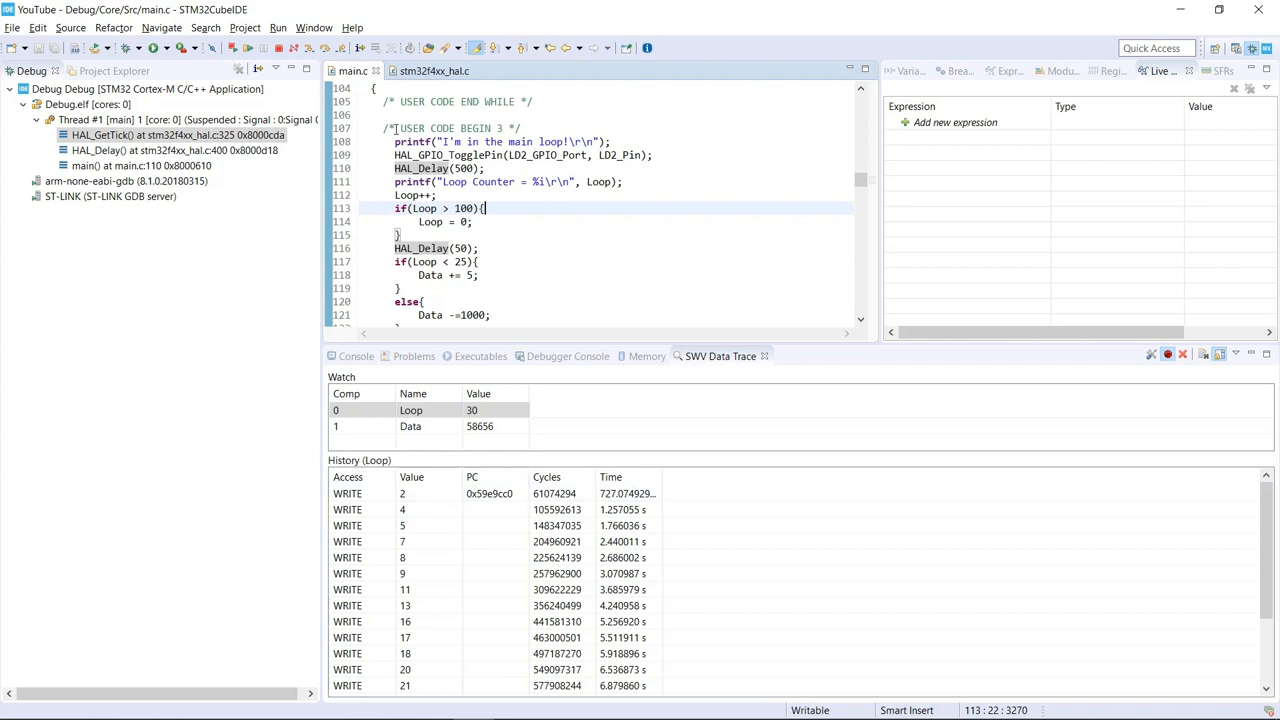
Step: Show the SWV Data Trace Timeline Graph plotting Loop and Data sawtooth values live
click(314, 28)
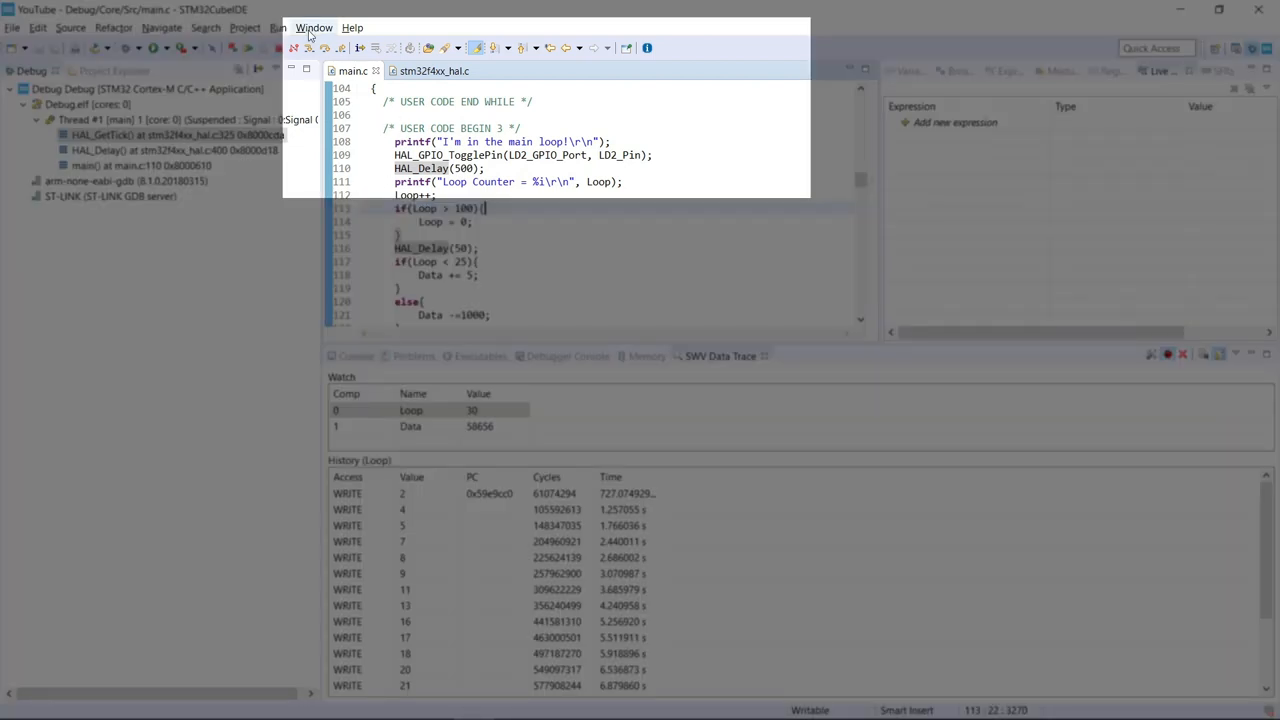
click(314, 28)
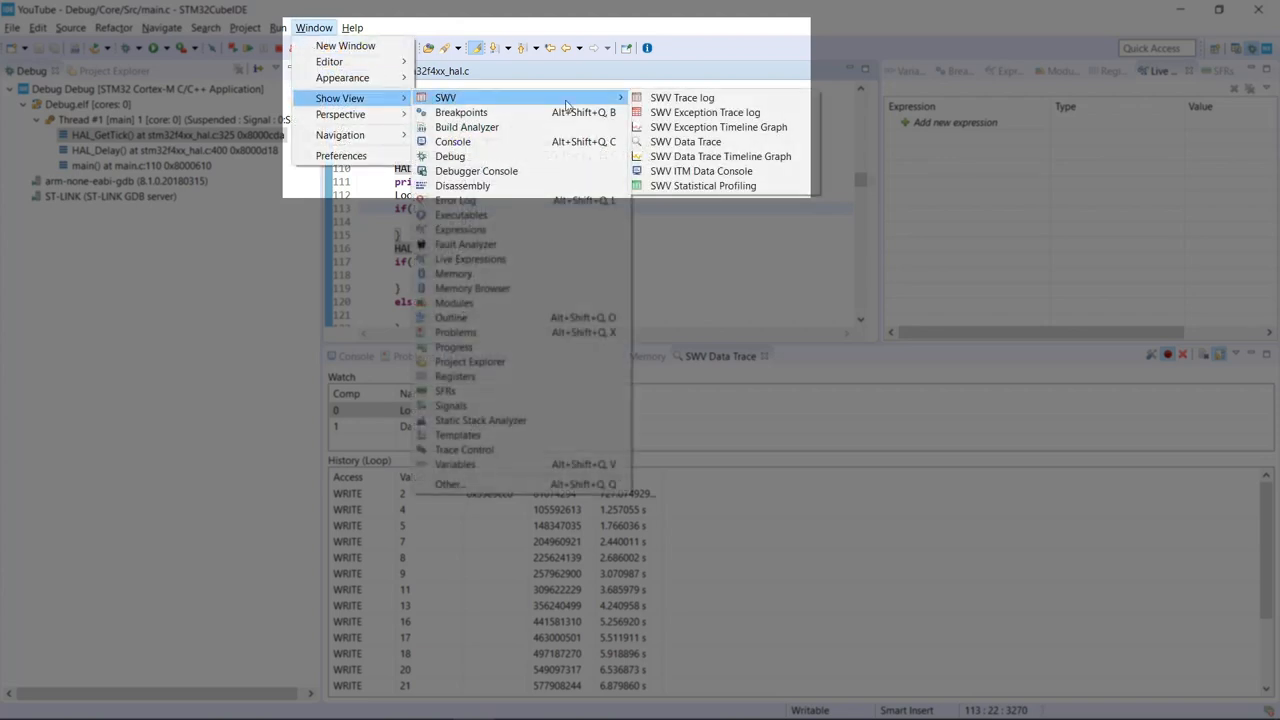
mouse_move(704, 170)
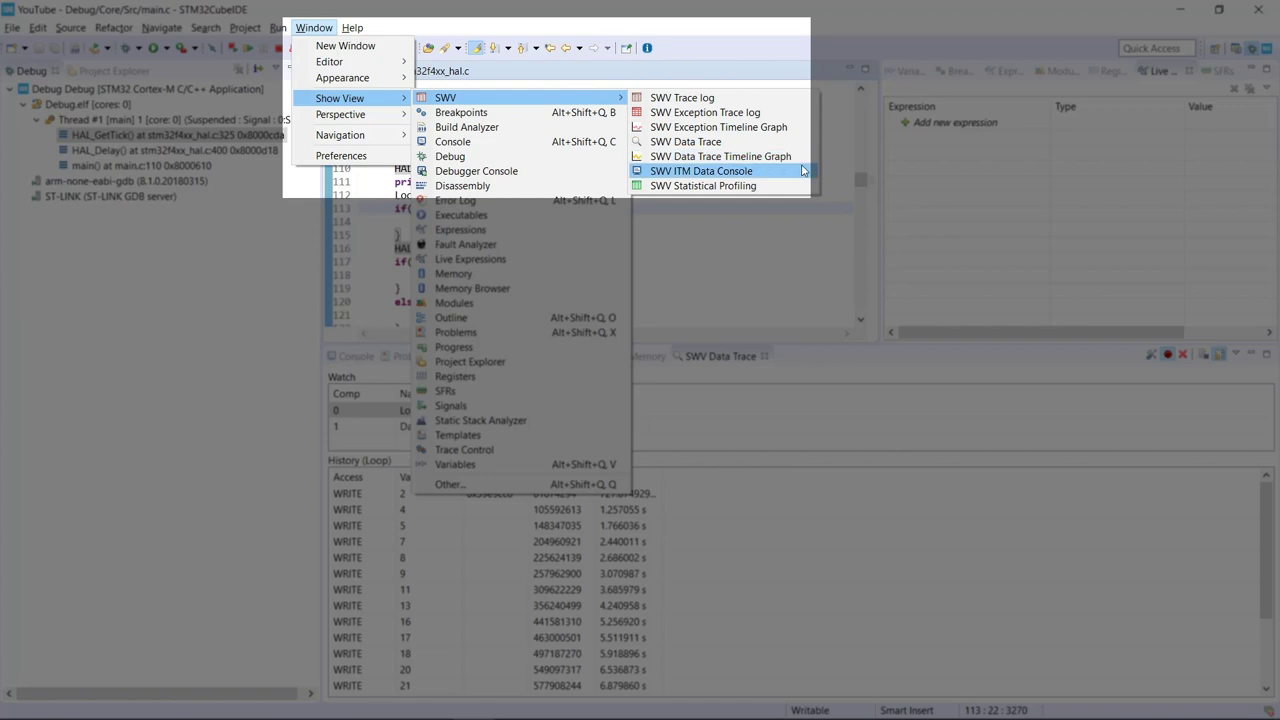
mouse_move(720, 156)
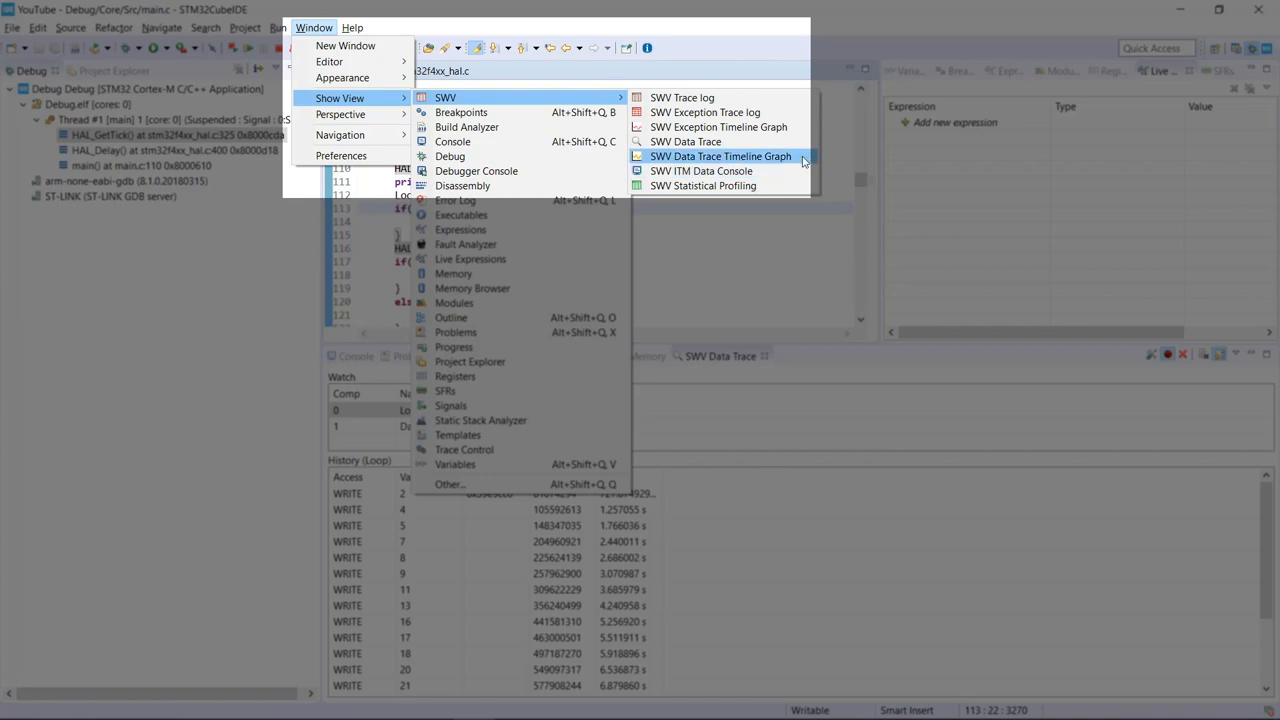
click(720, 156)
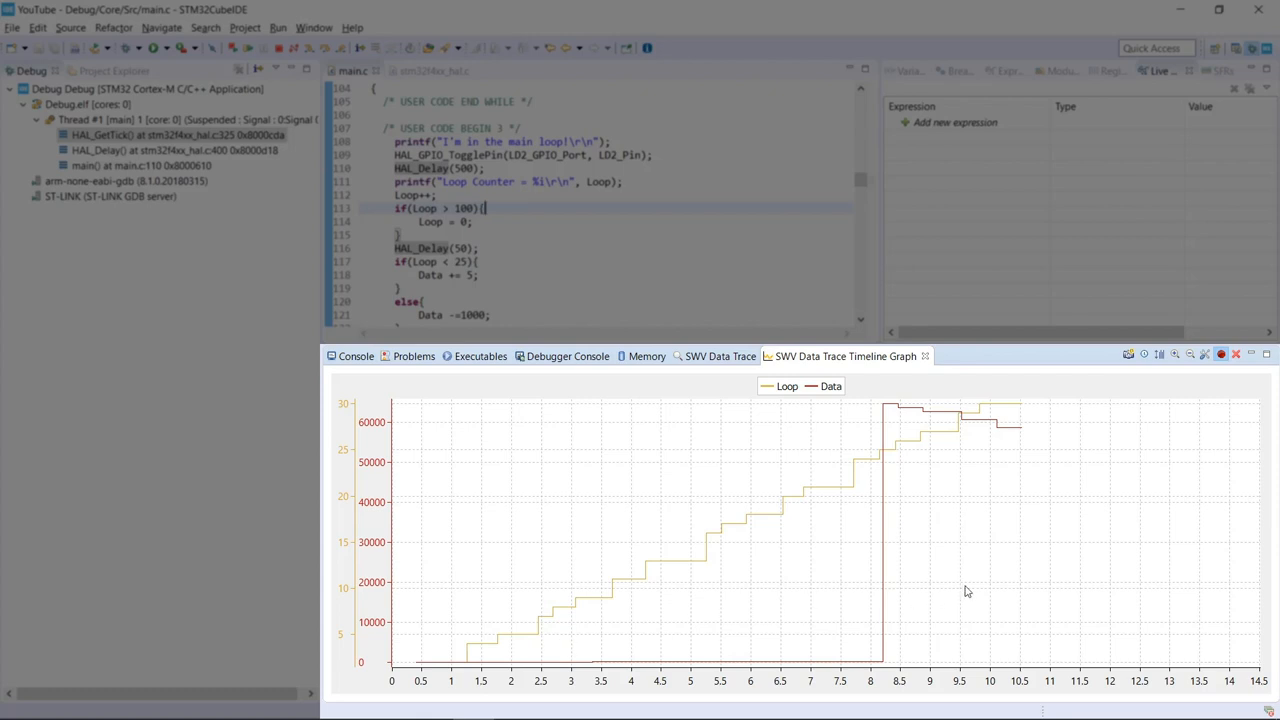
mouse_move(652, 516)
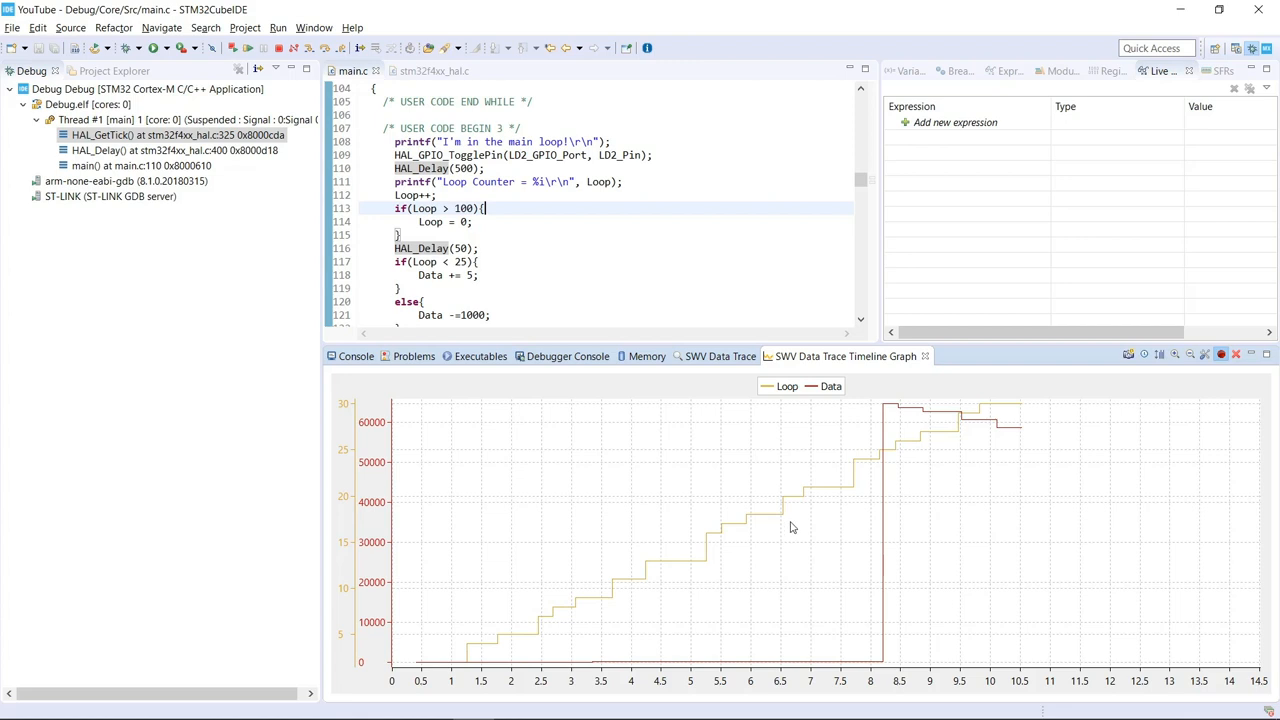
mouse_move(880, 418)
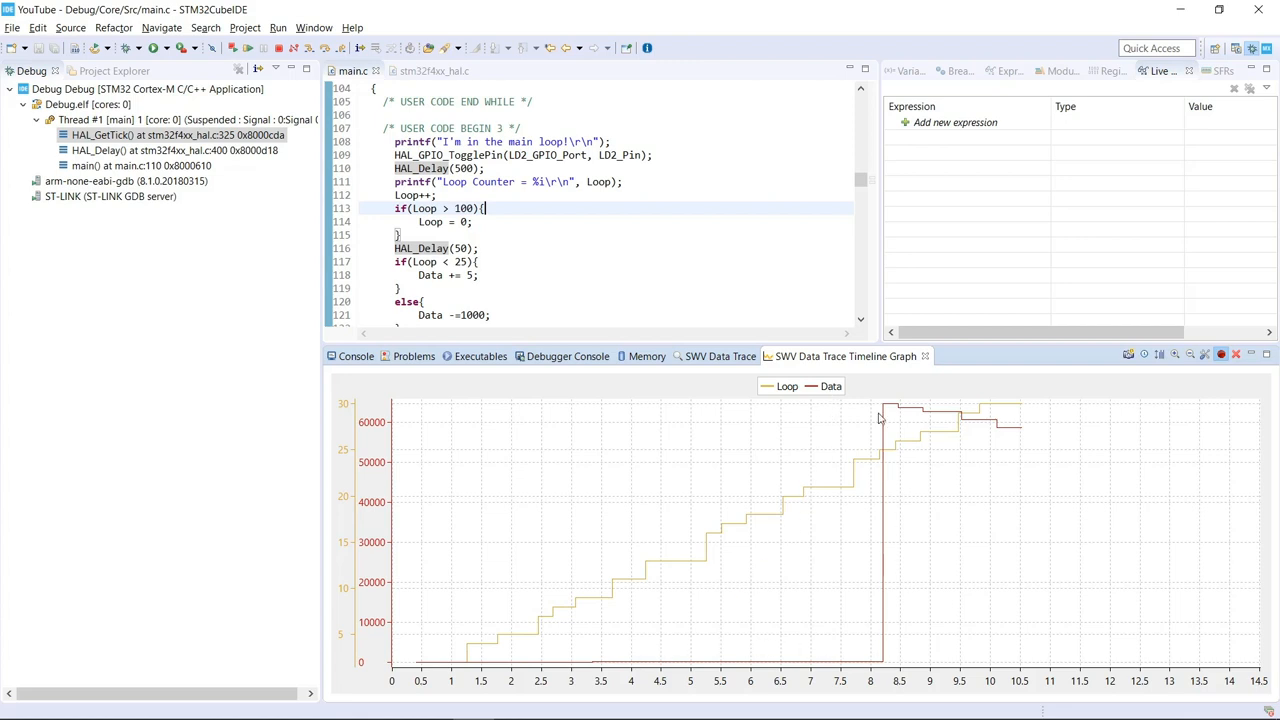
mouse_move(1018, 466)
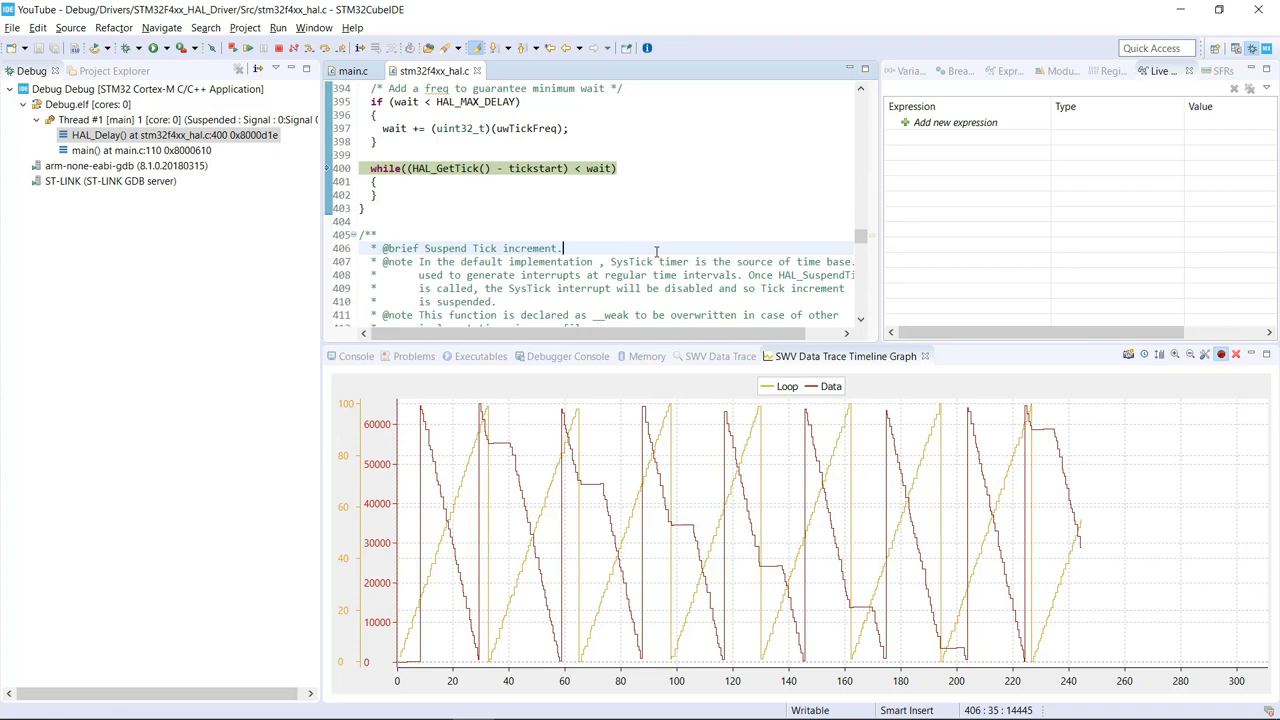
mouse_move(896, 416)
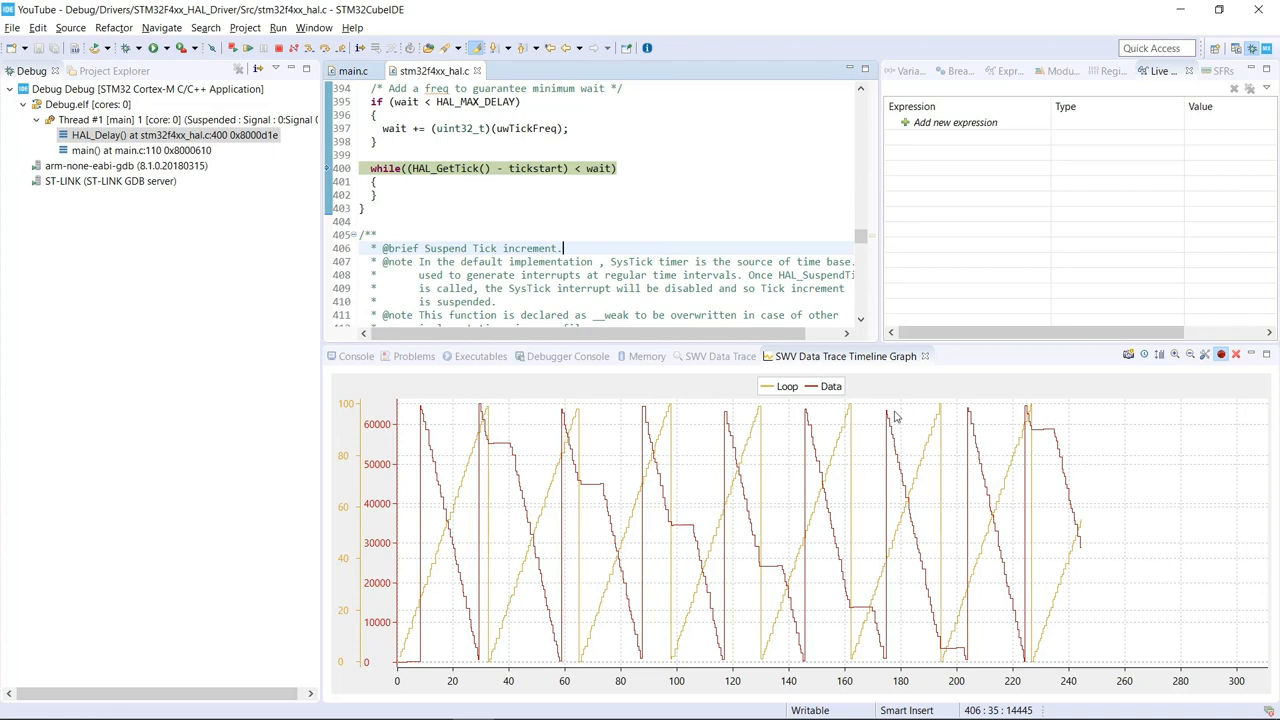